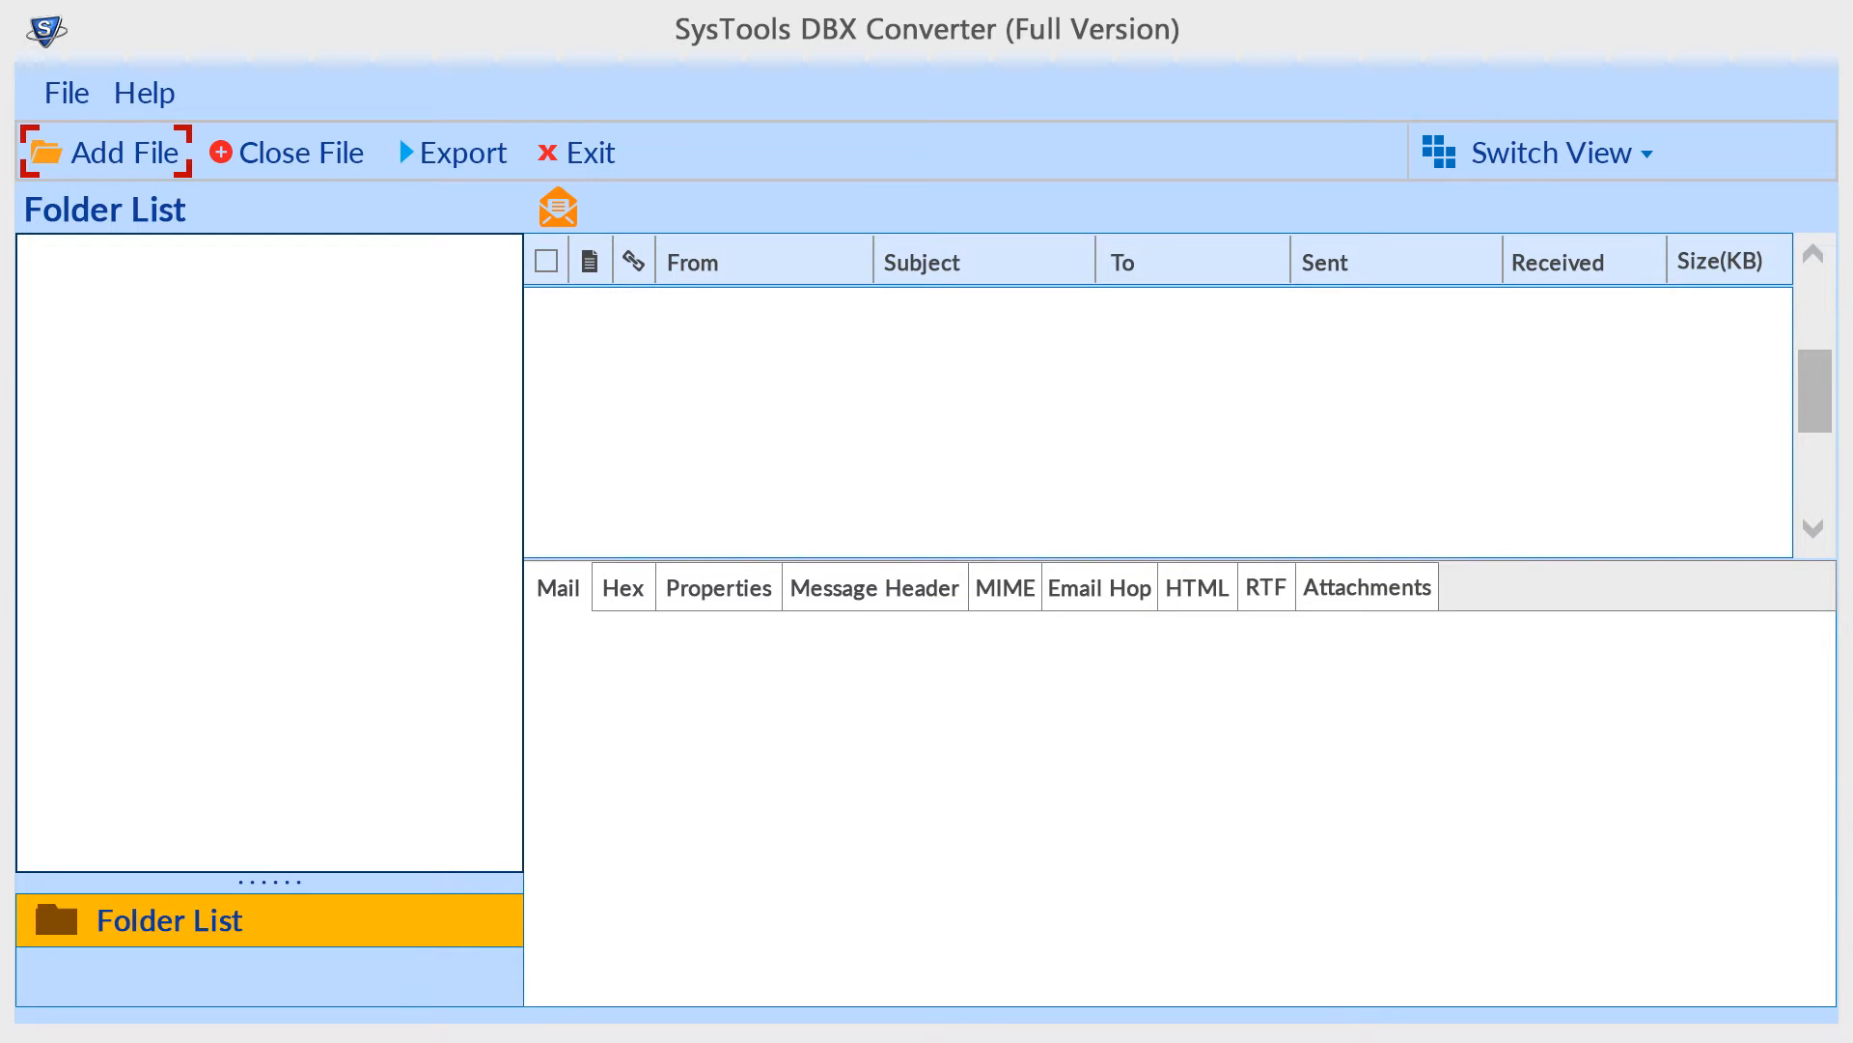
Start adding mail data with Add File to bring up the Select Path dialog
click(127, 152)
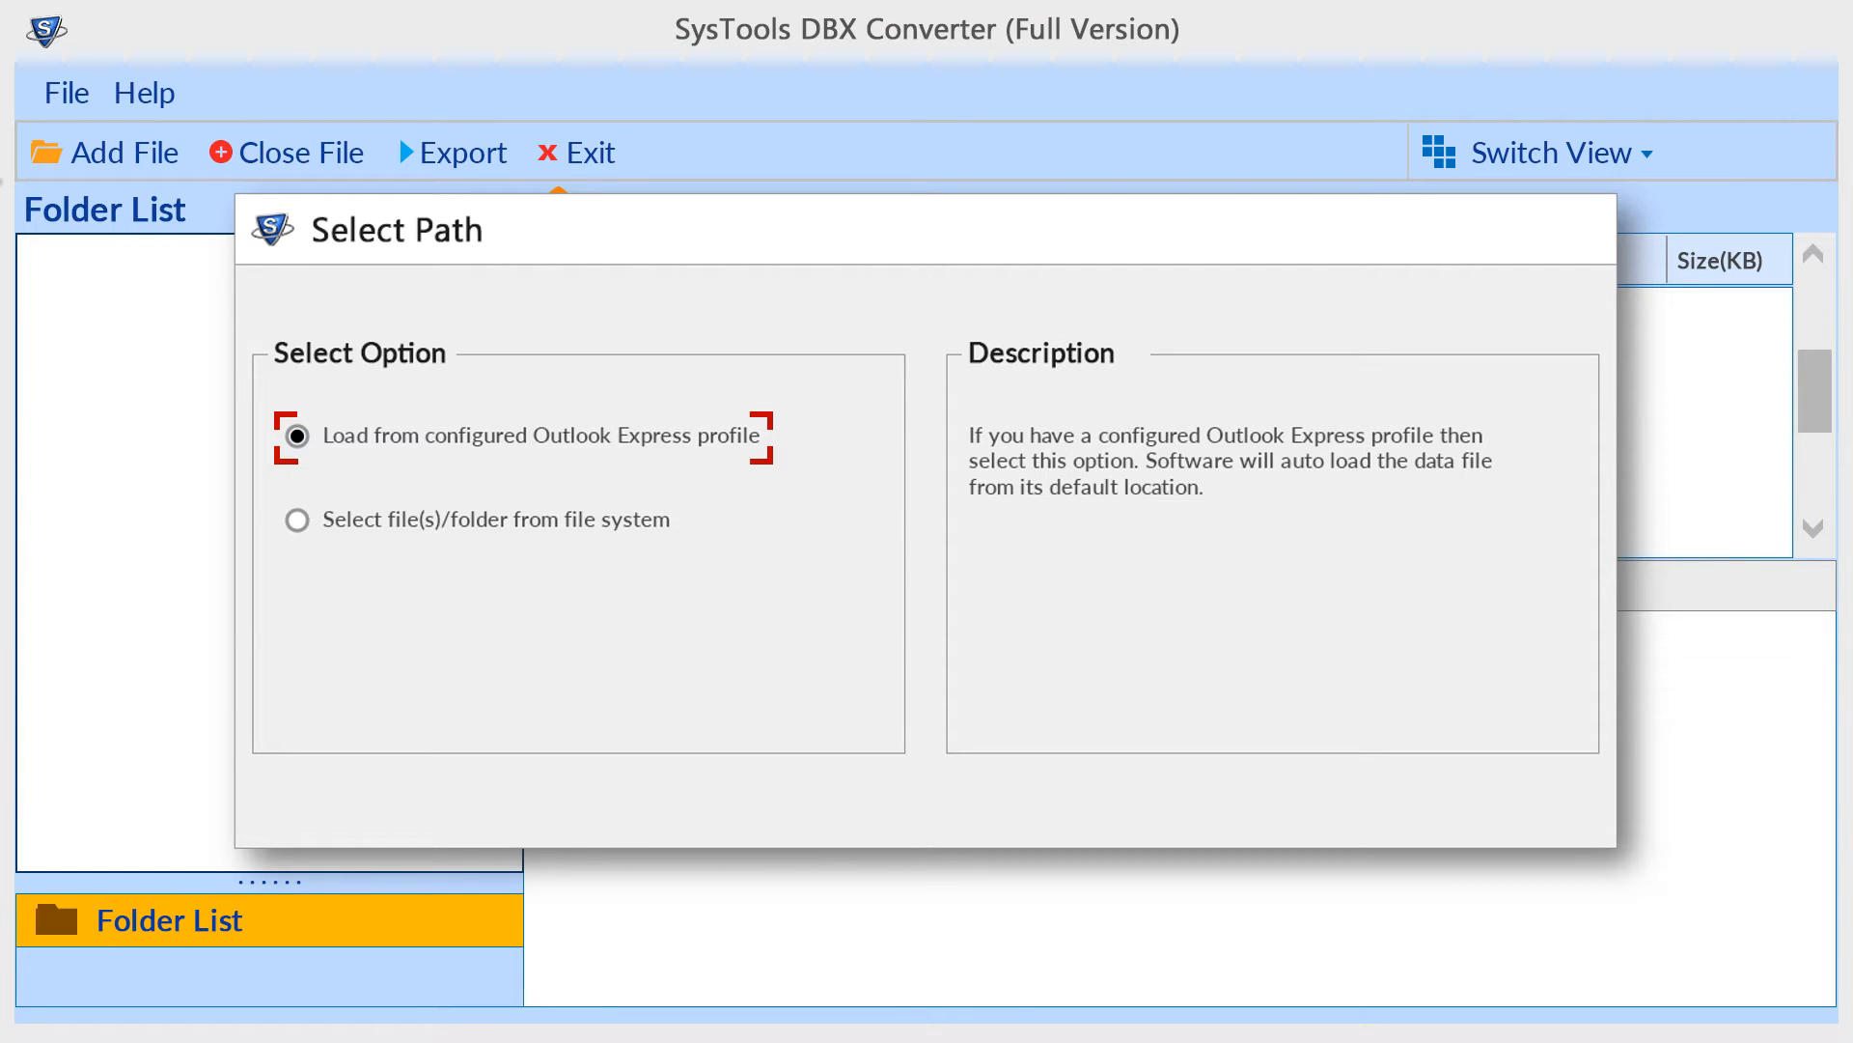
Try the Outlook Express profile, then choose loading DBX files from the file system
click(297, 435)
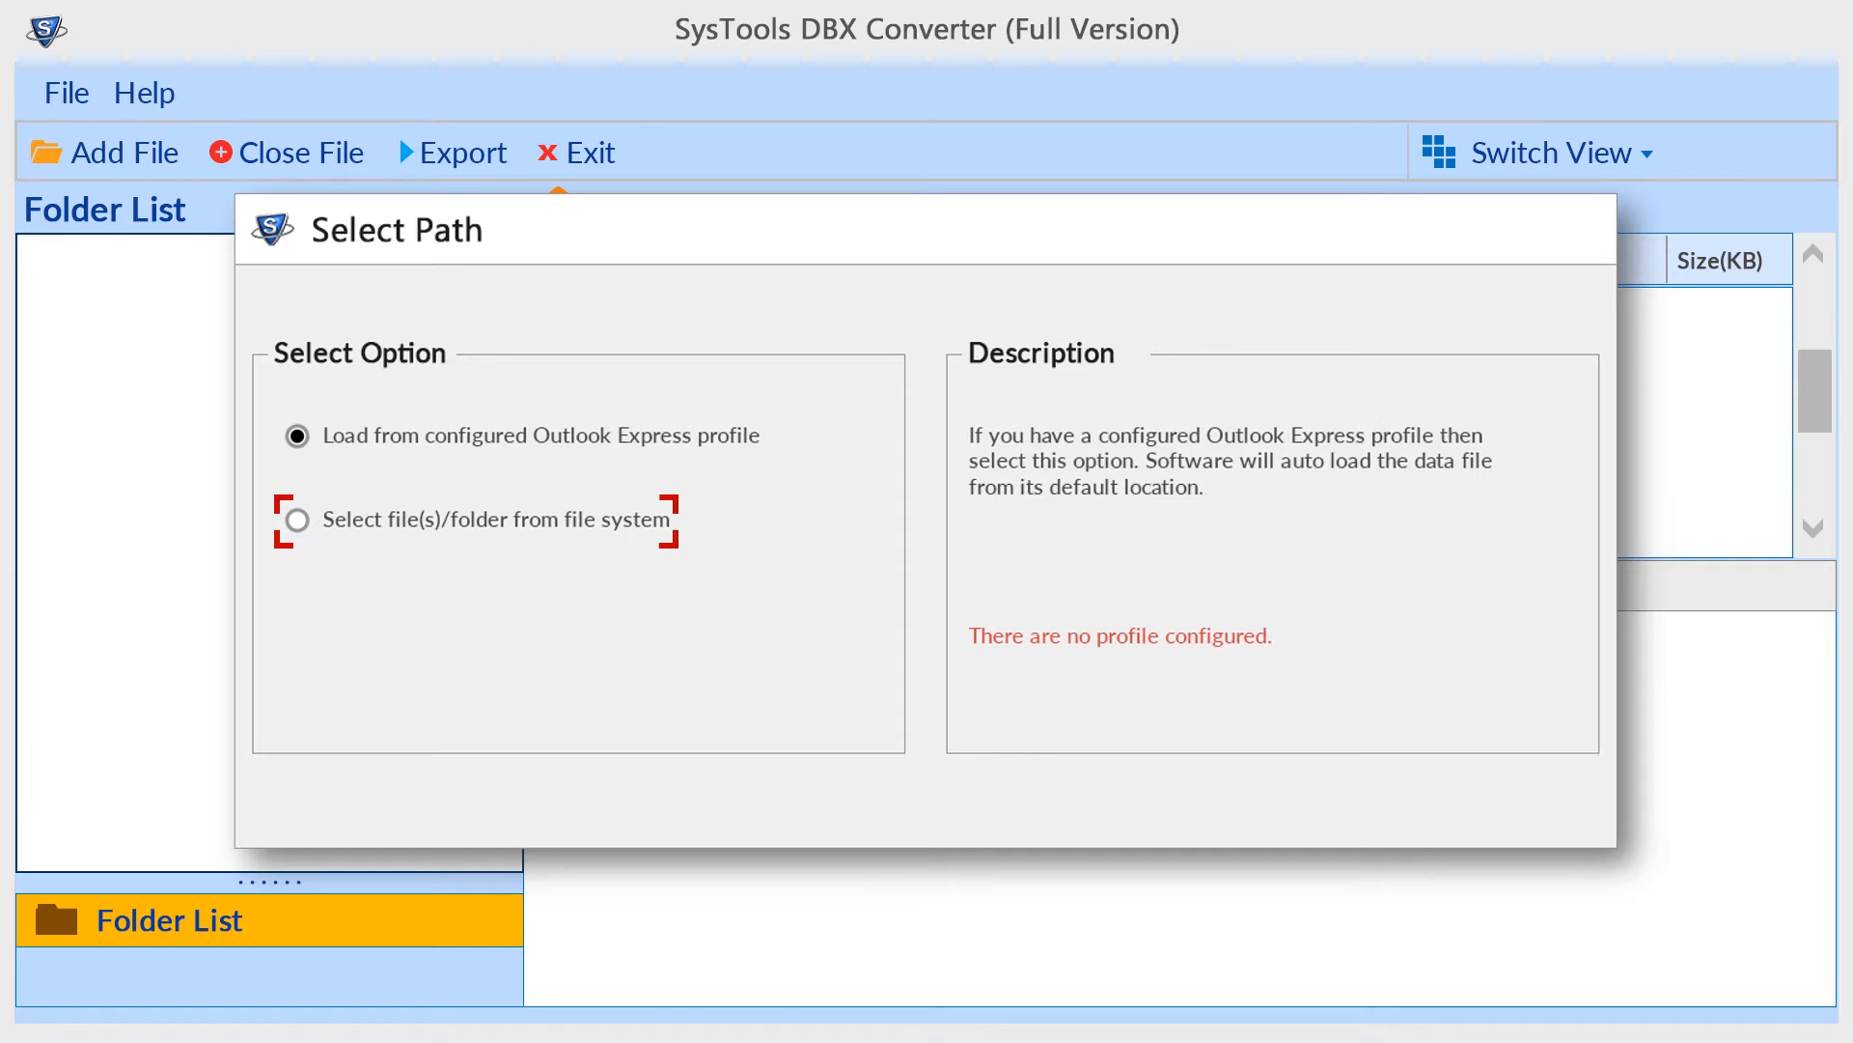
click(295, 520)
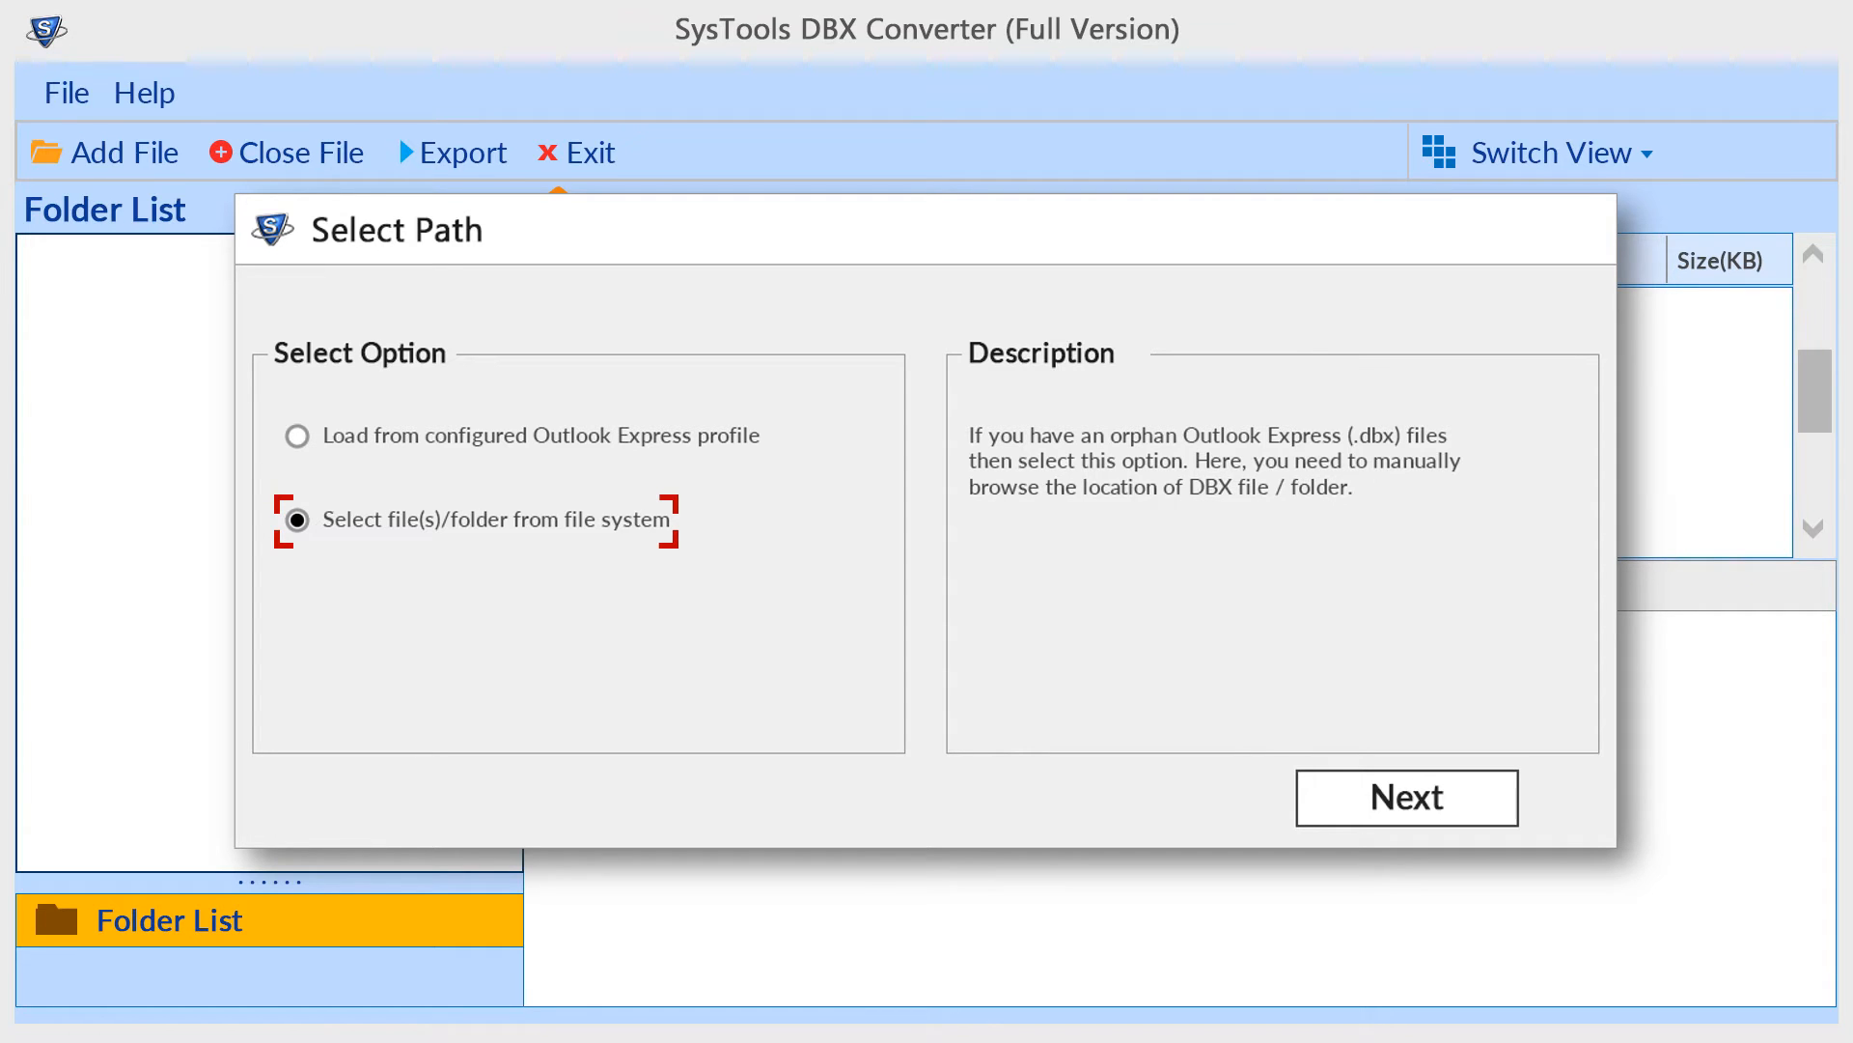
click(1406, 797)
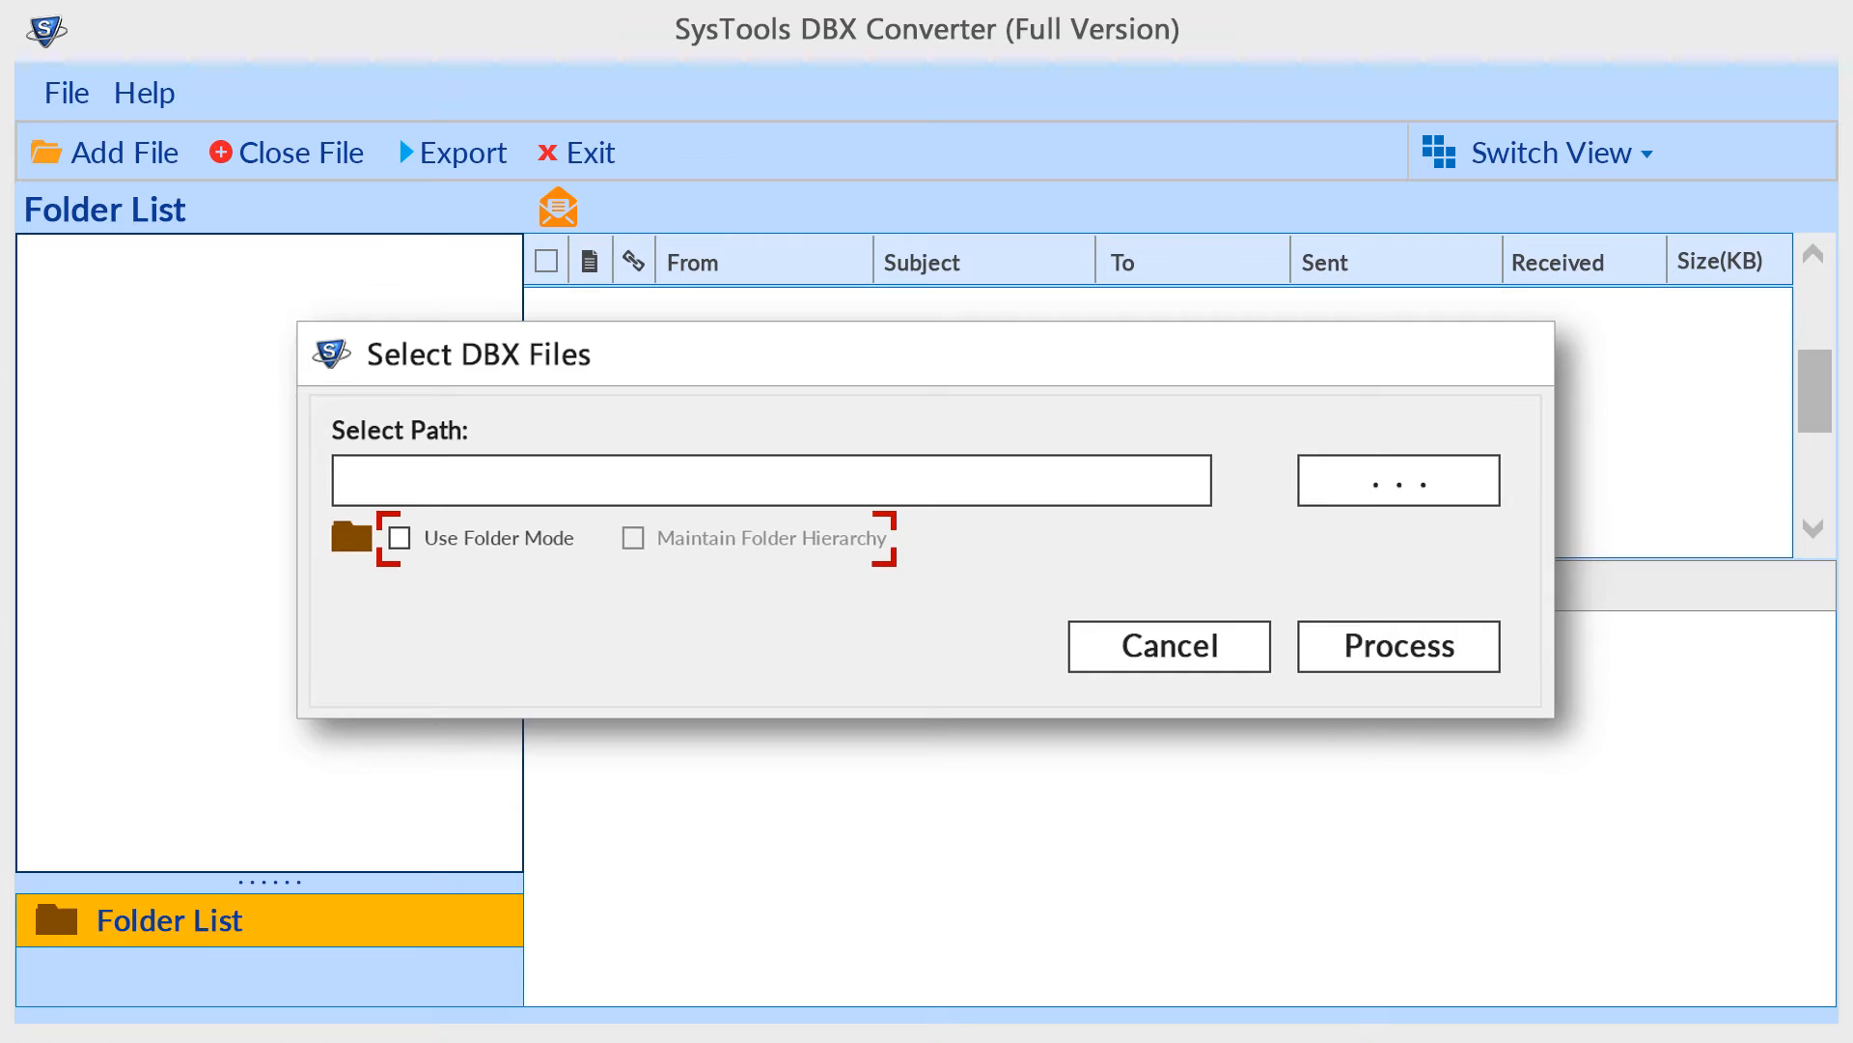
Load D:\DBX Files in folder mode, keeping the folder hierarchy
click(399, 538)
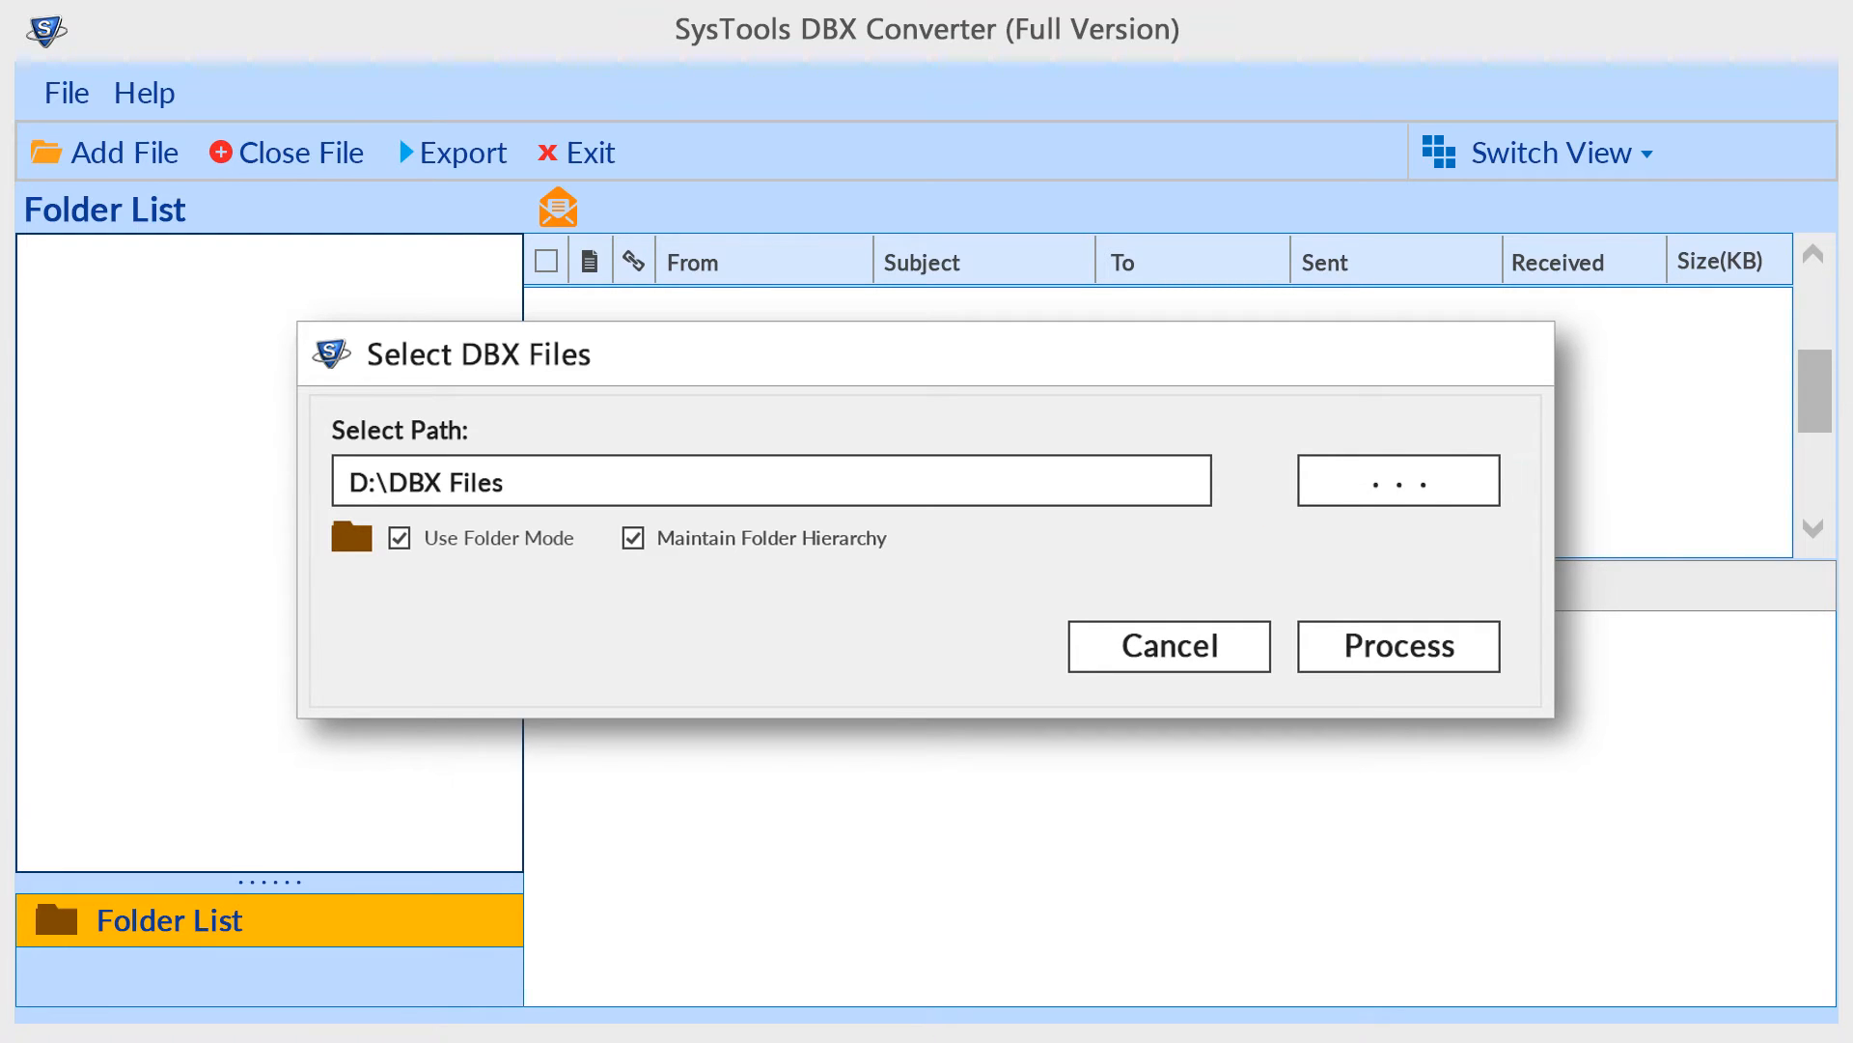
mouse_move(1399, 646)
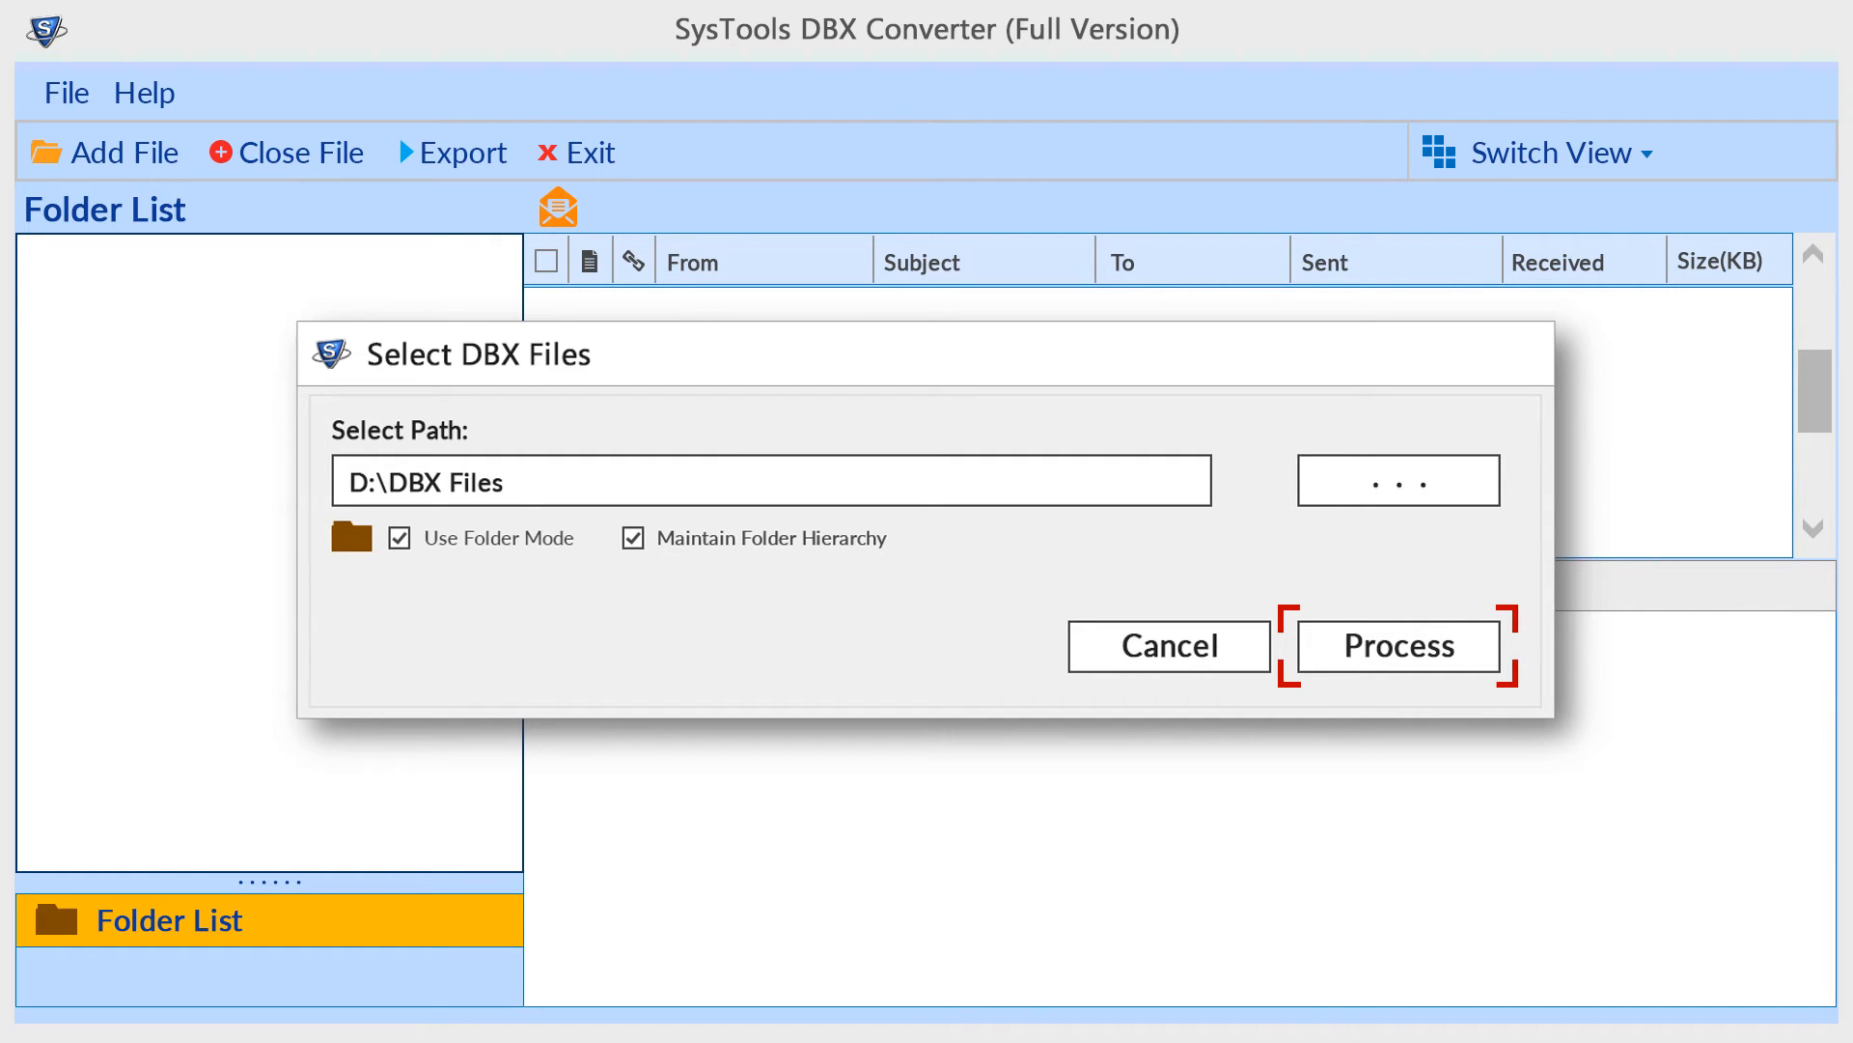
click(1397, 646)
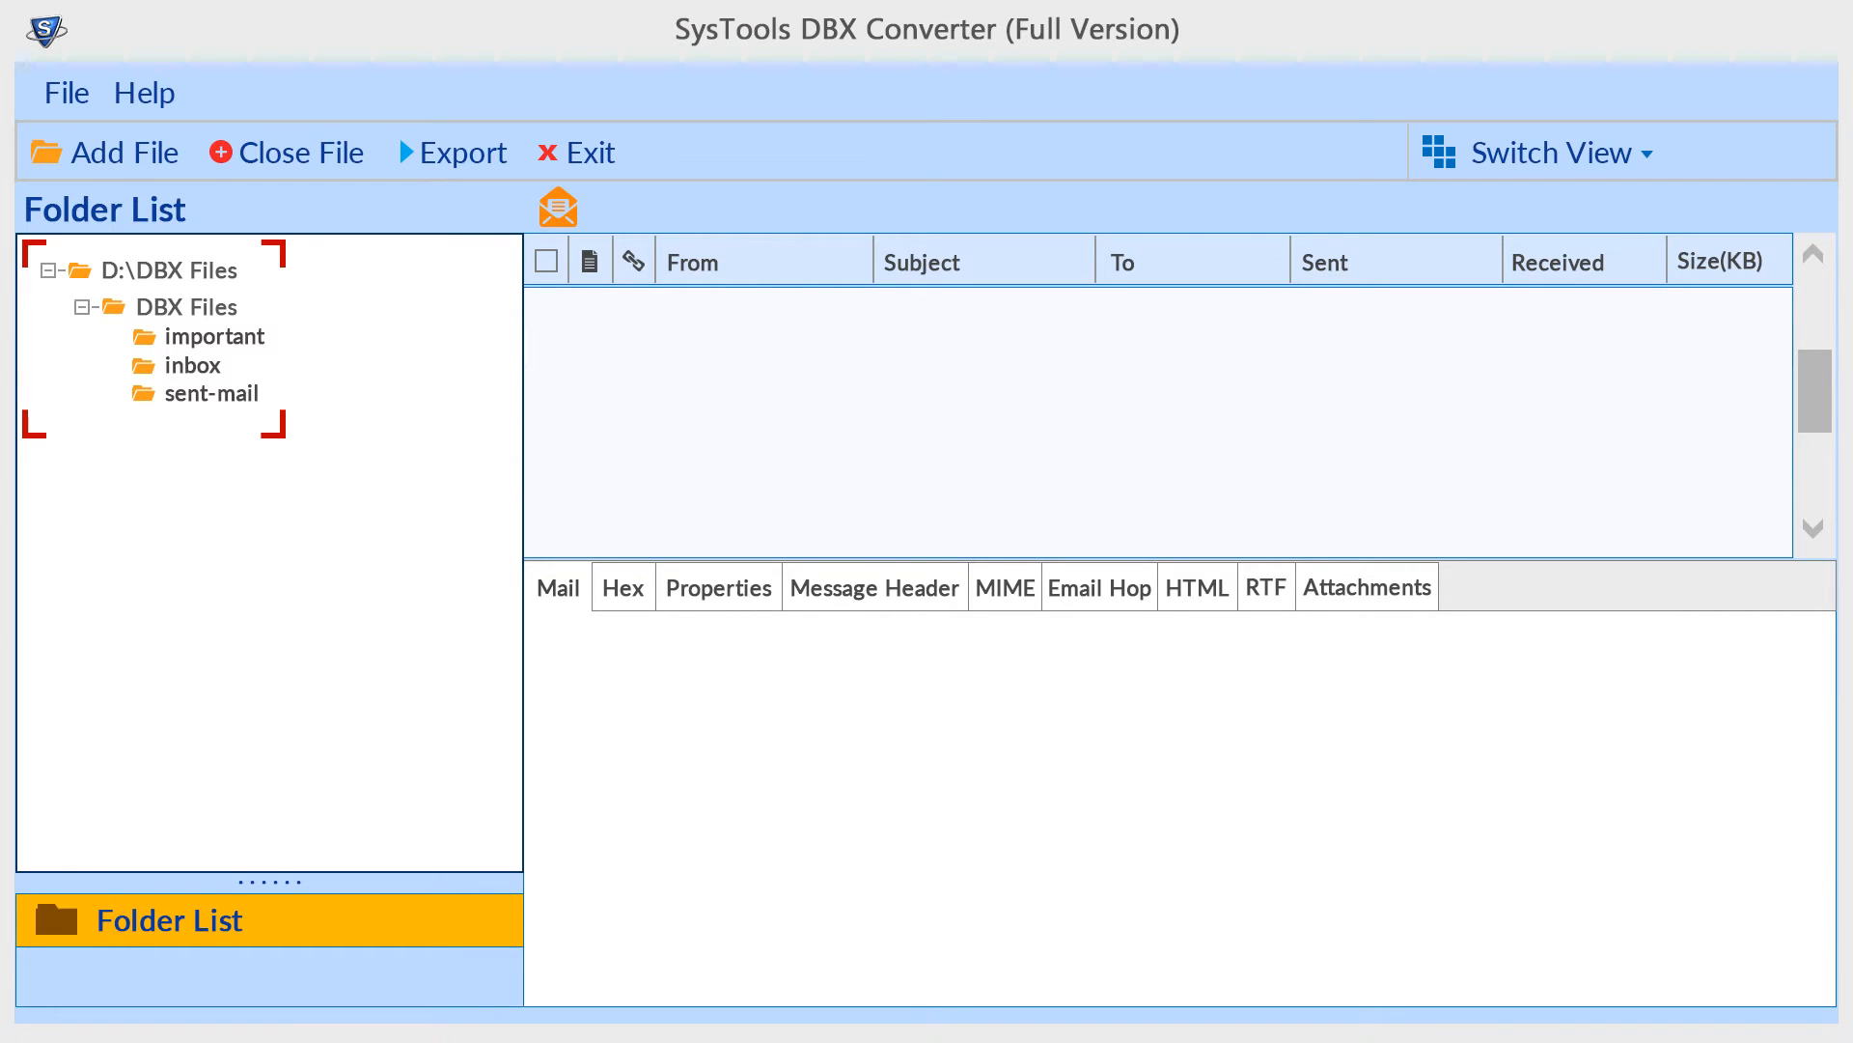
Open the important folder's email list and check its first message
click(216, 336)
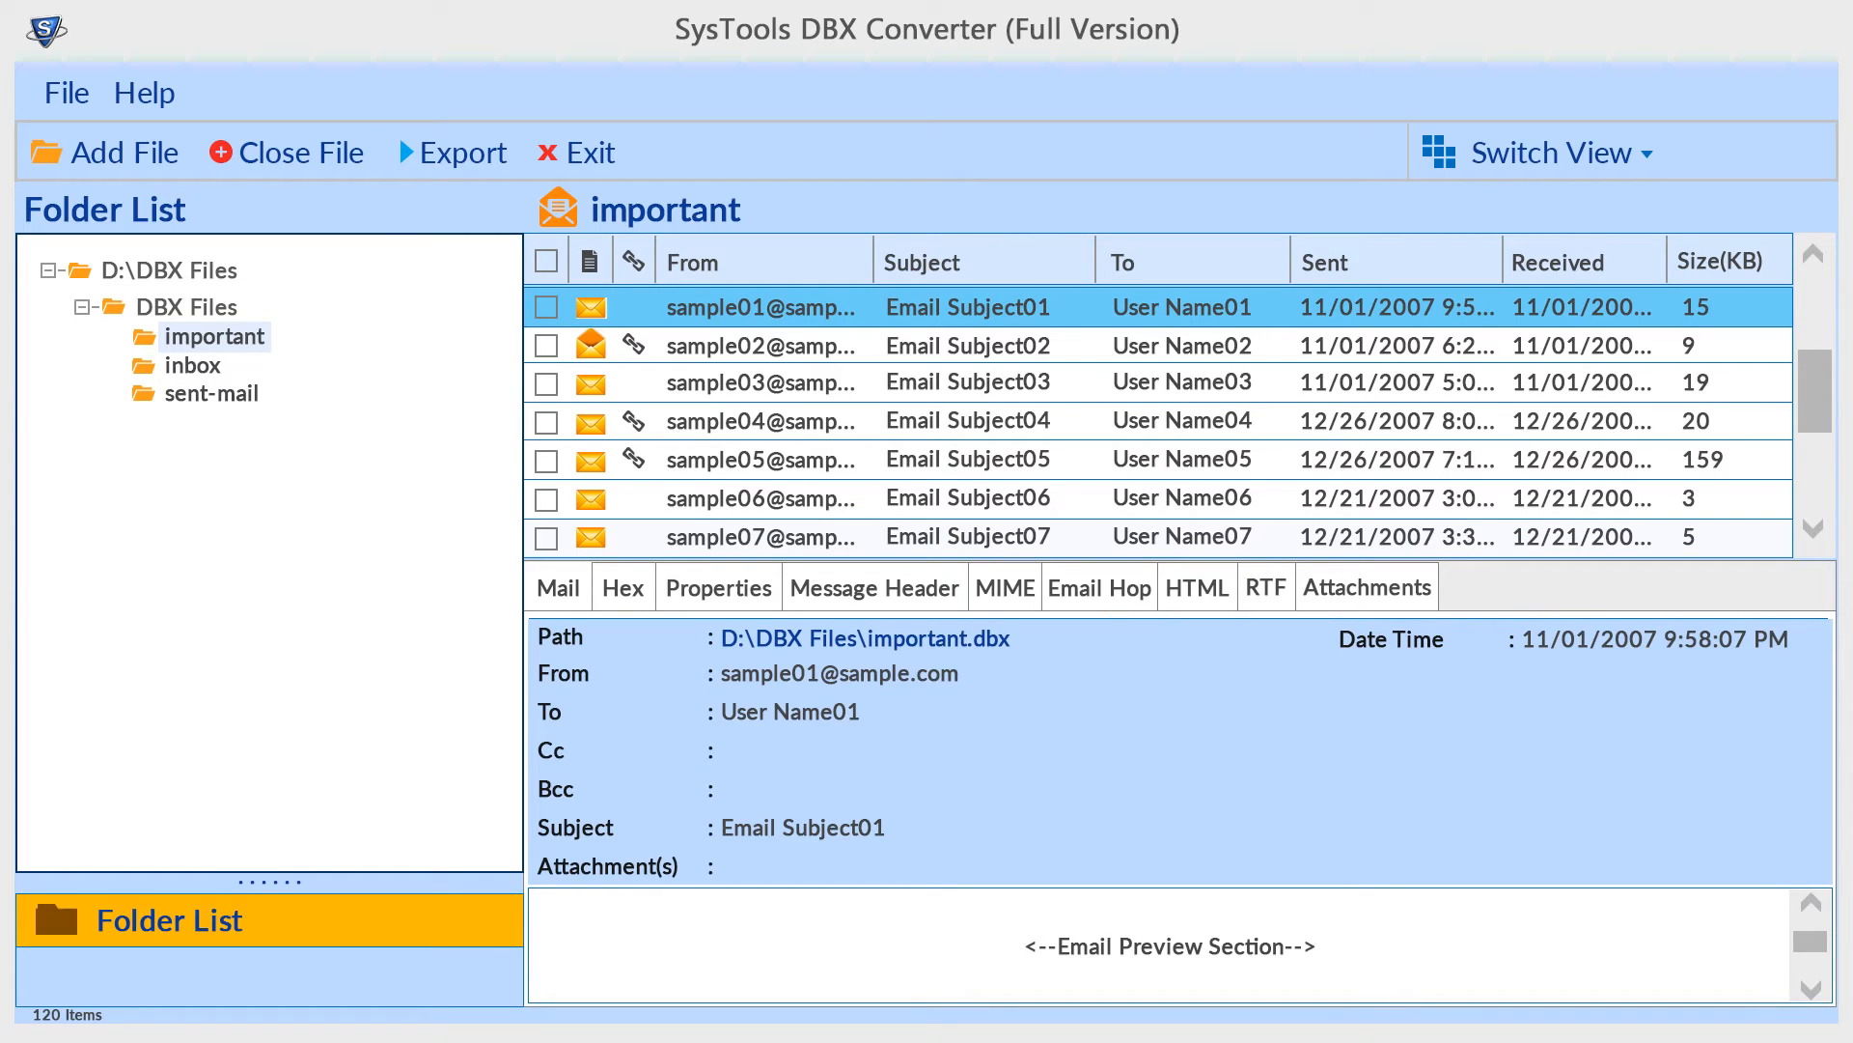
click(544, 307)
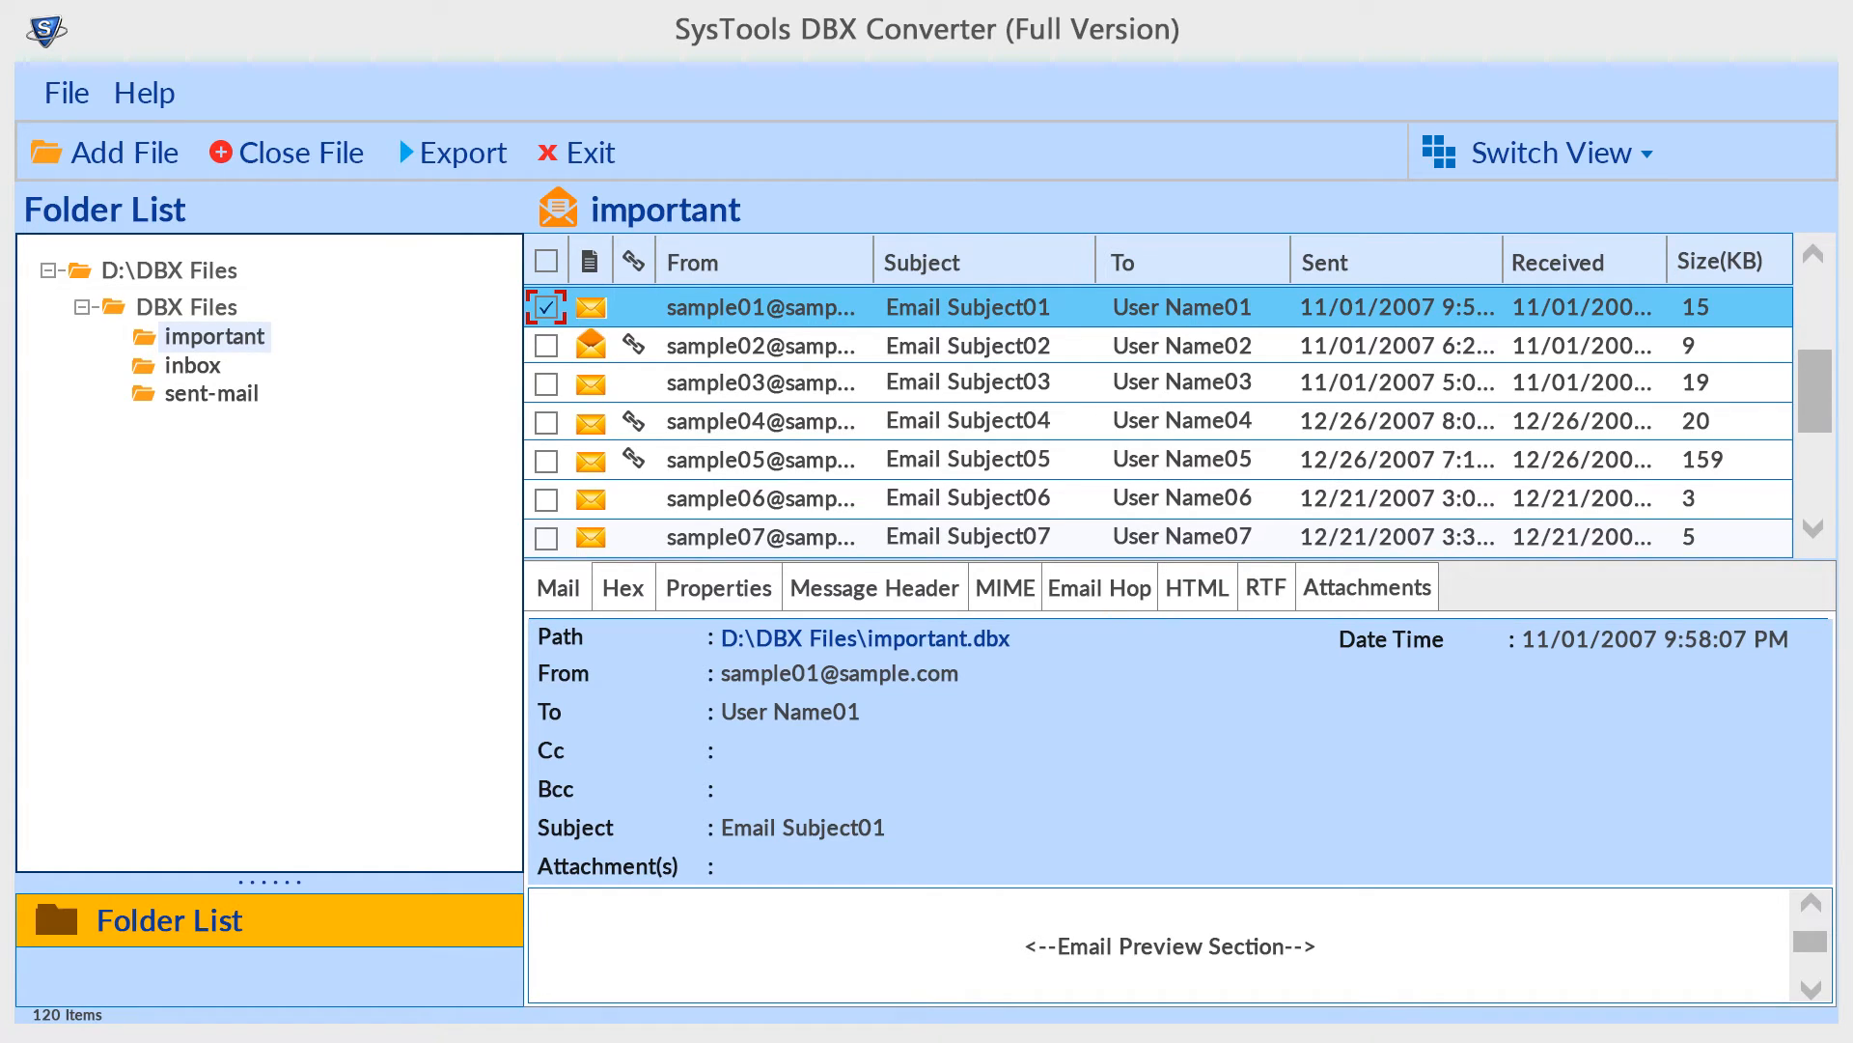
right_click(763, 307)
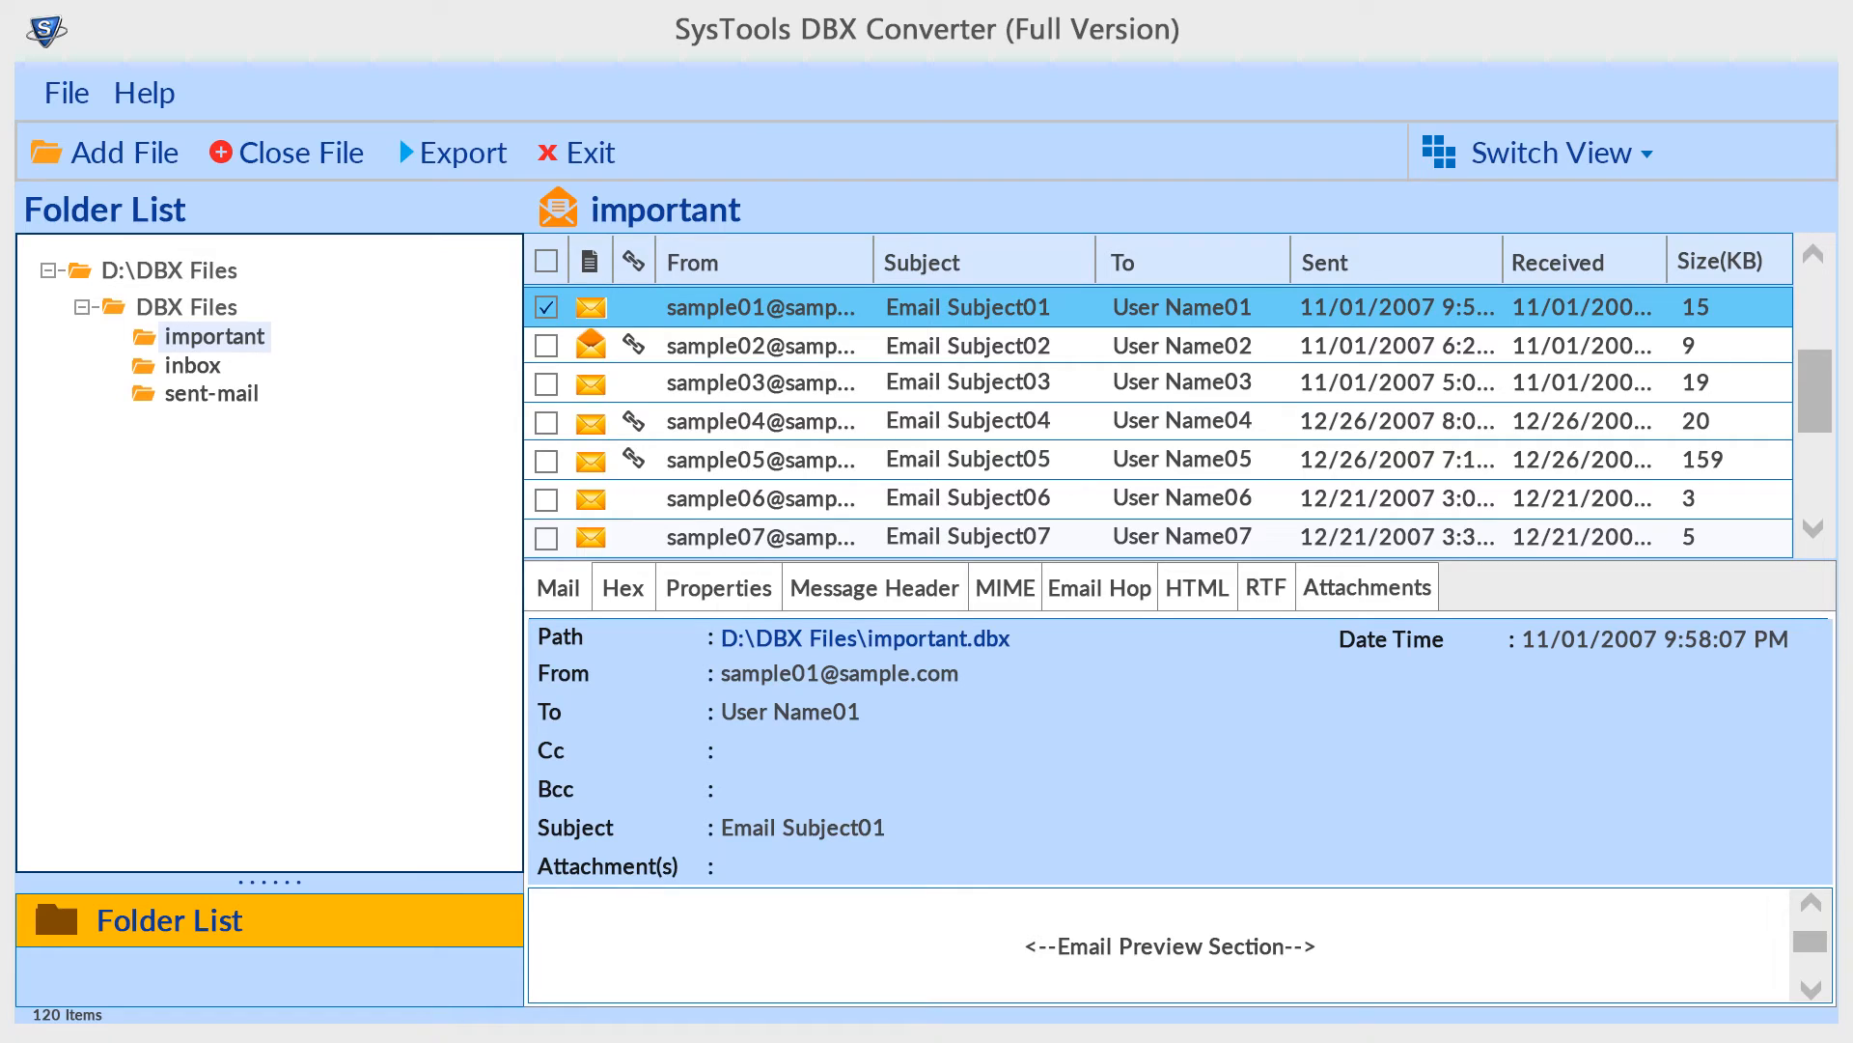
mouse_move(453, 152)
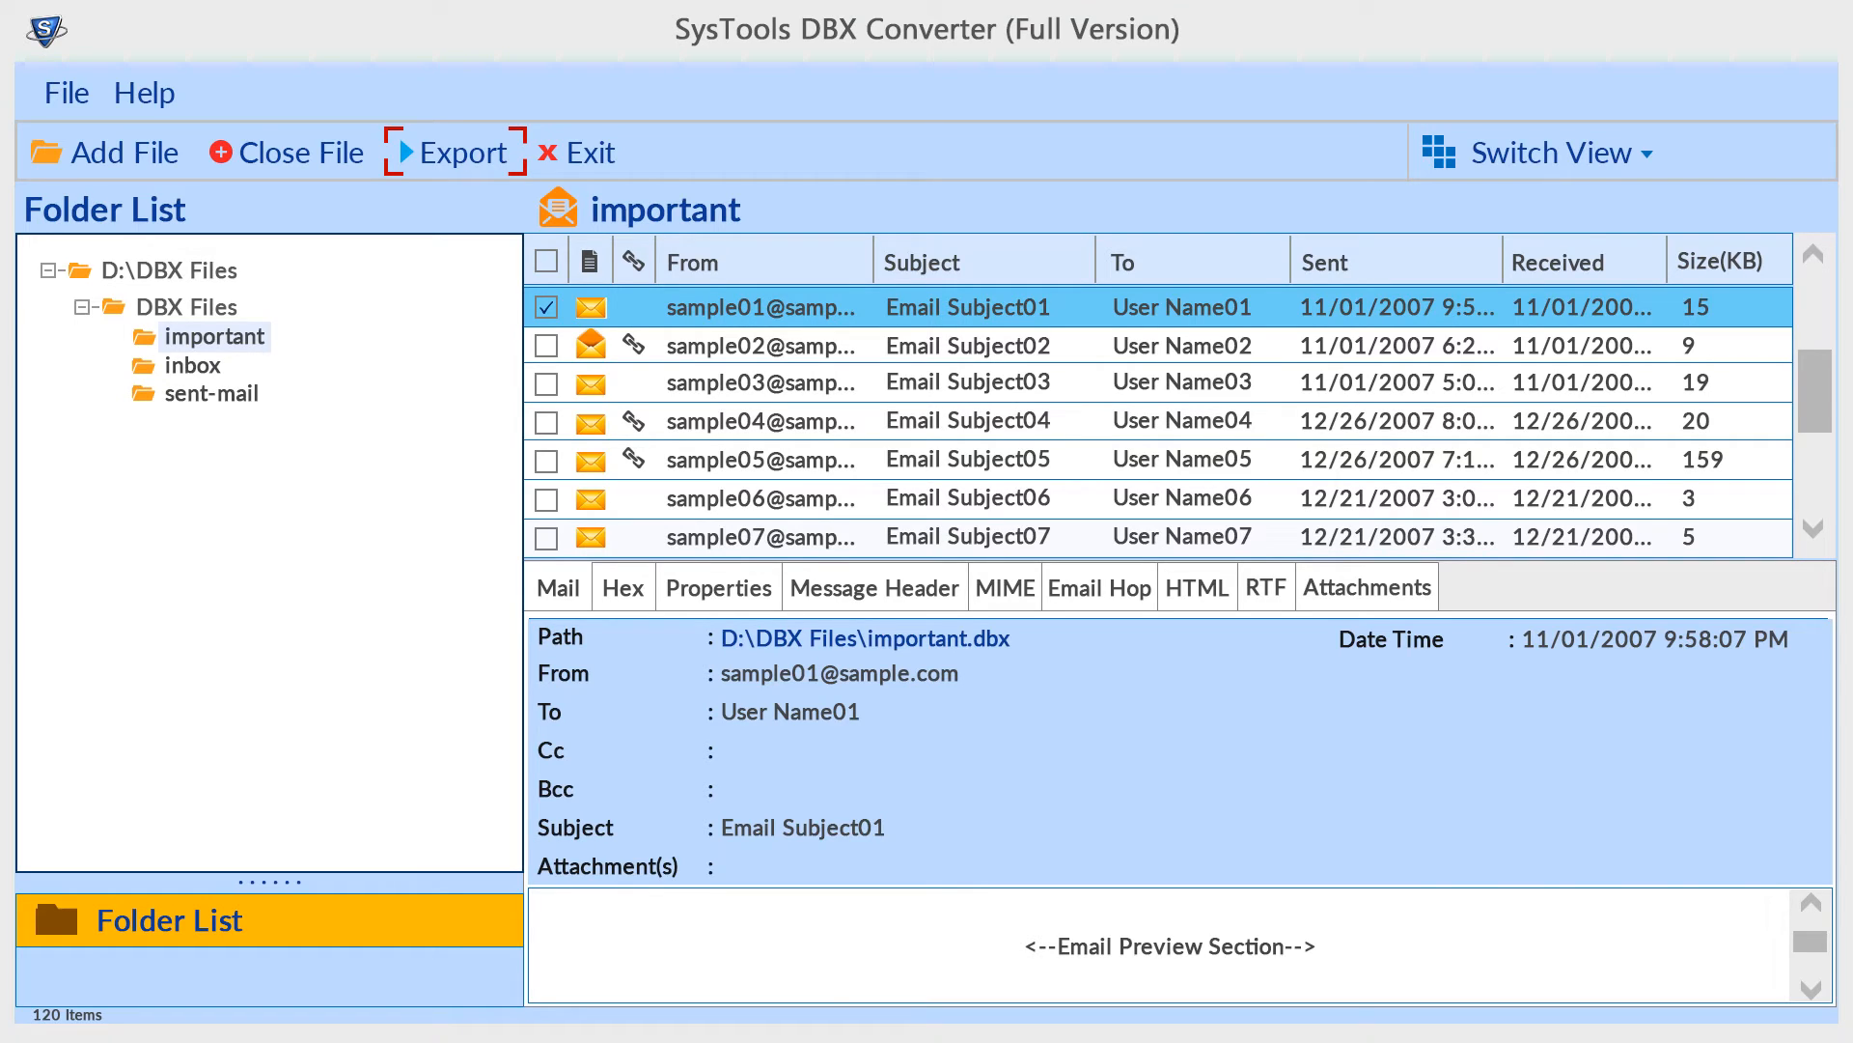
Configure Export Options to export selected folders in PST, with only inbox checked
click(455, 152)
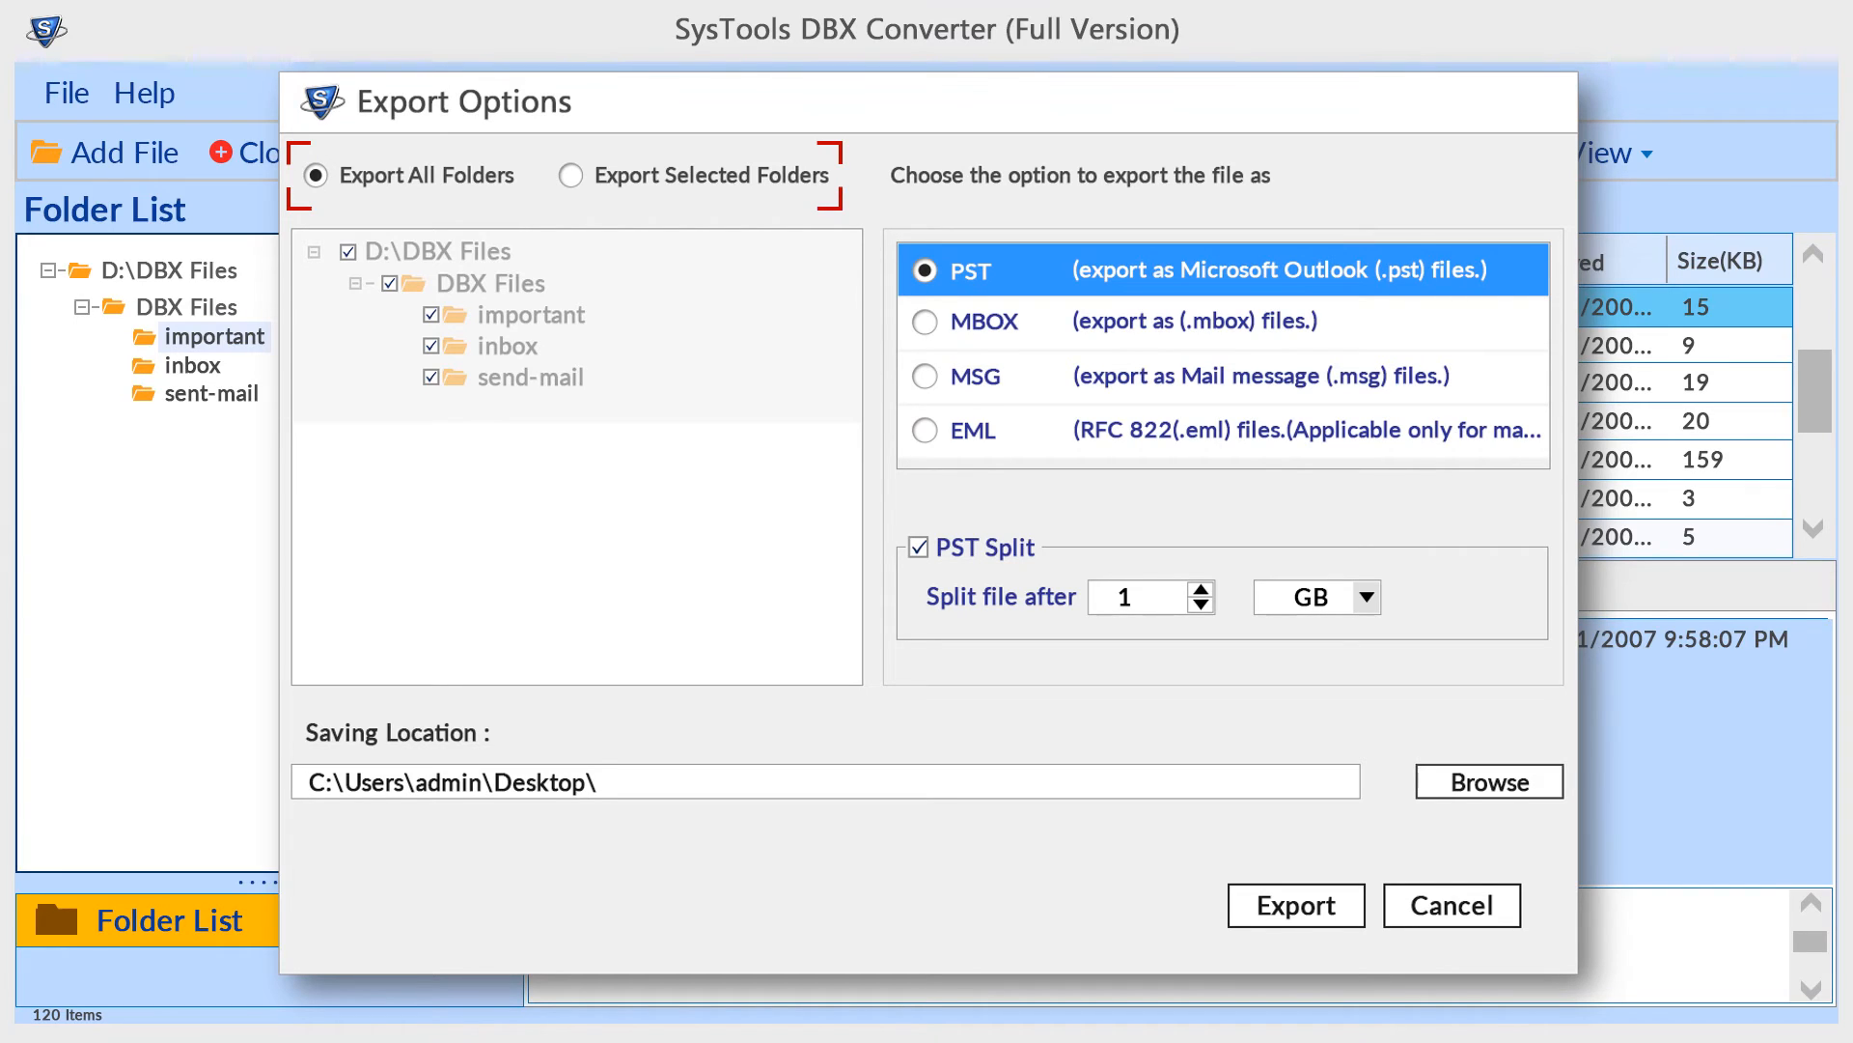
click(570, 175)
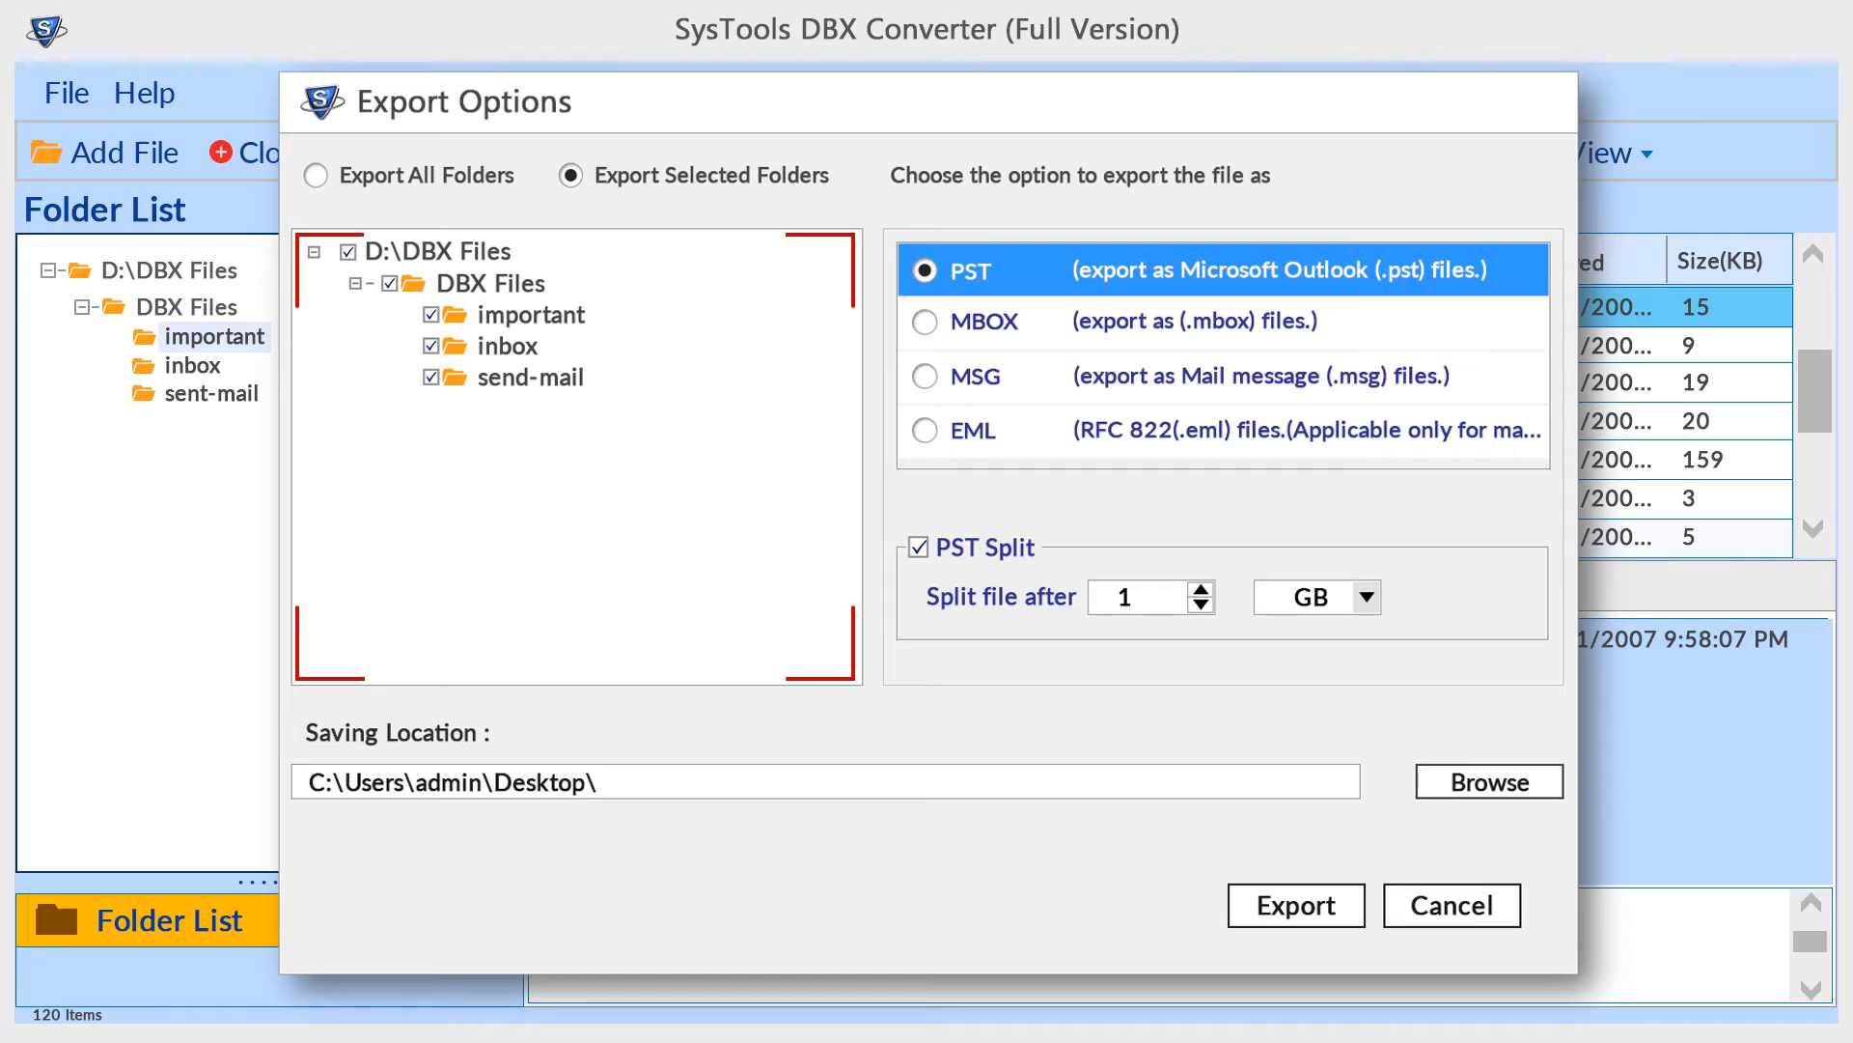
click(348, 251)
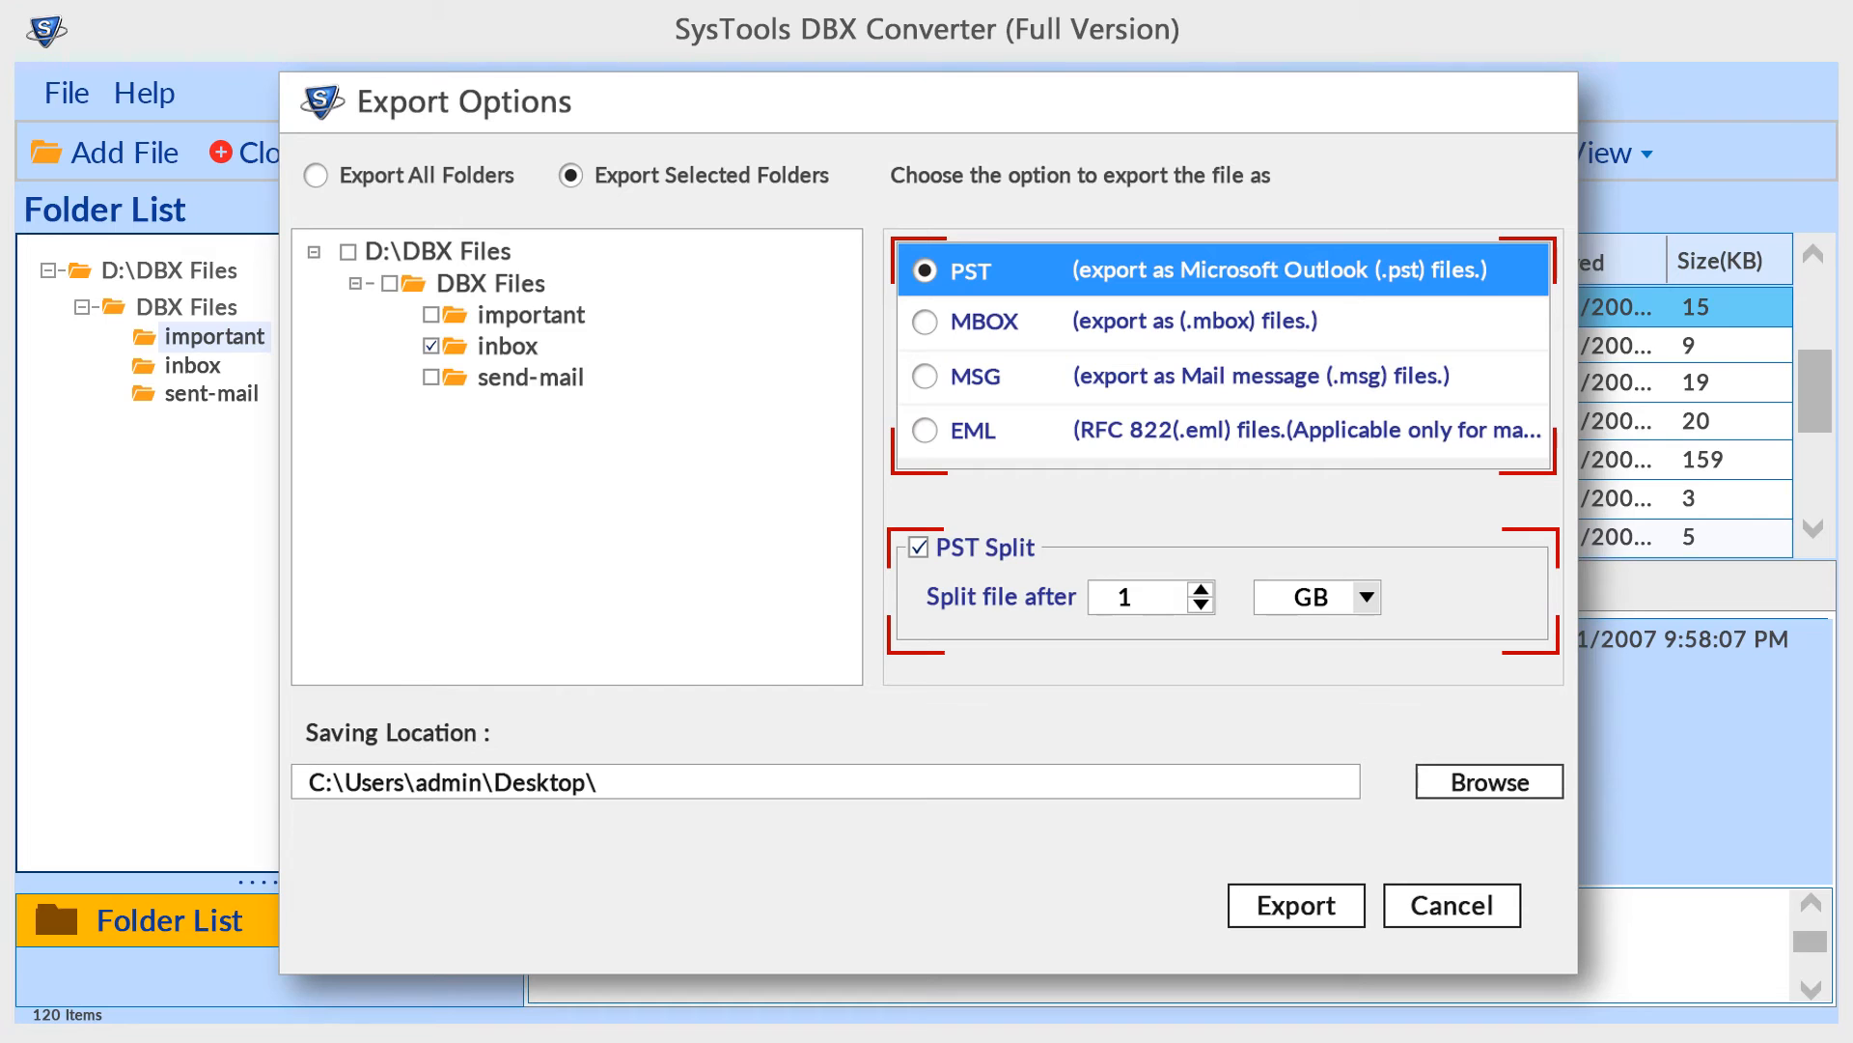
click(926, 321)
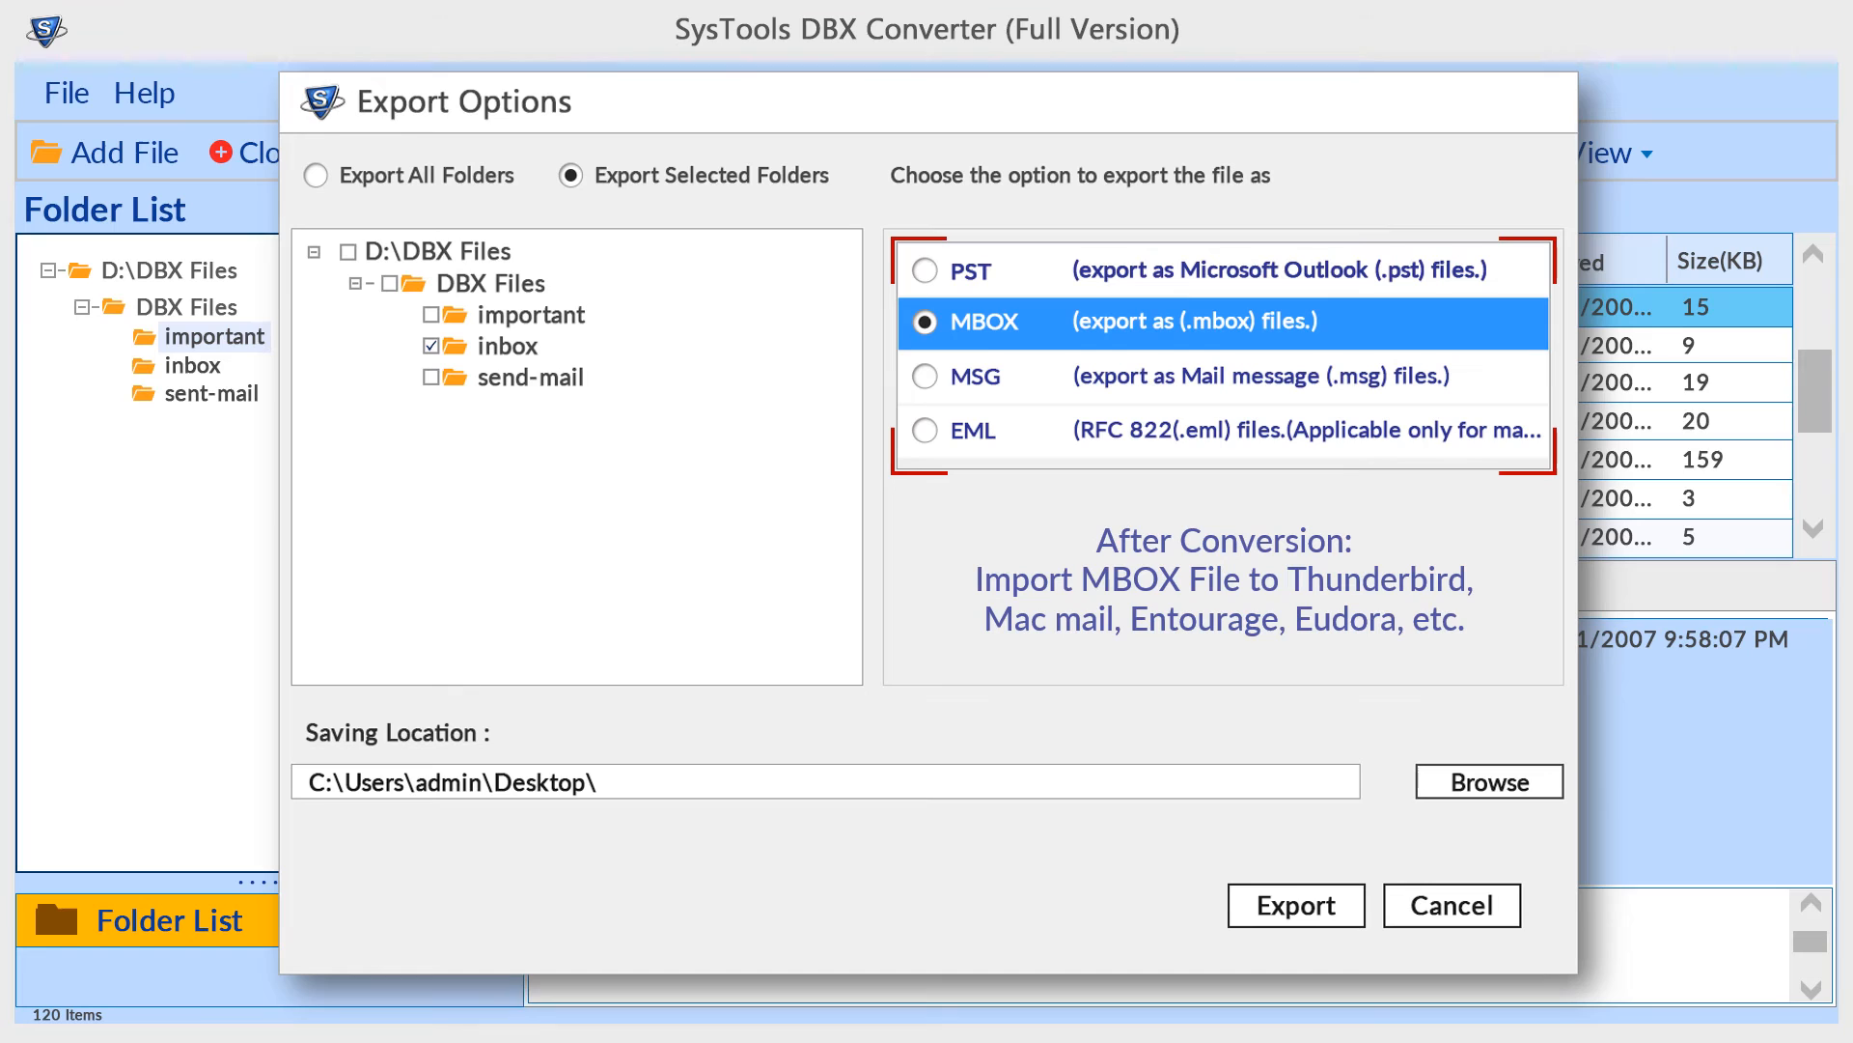
click(927, 375)
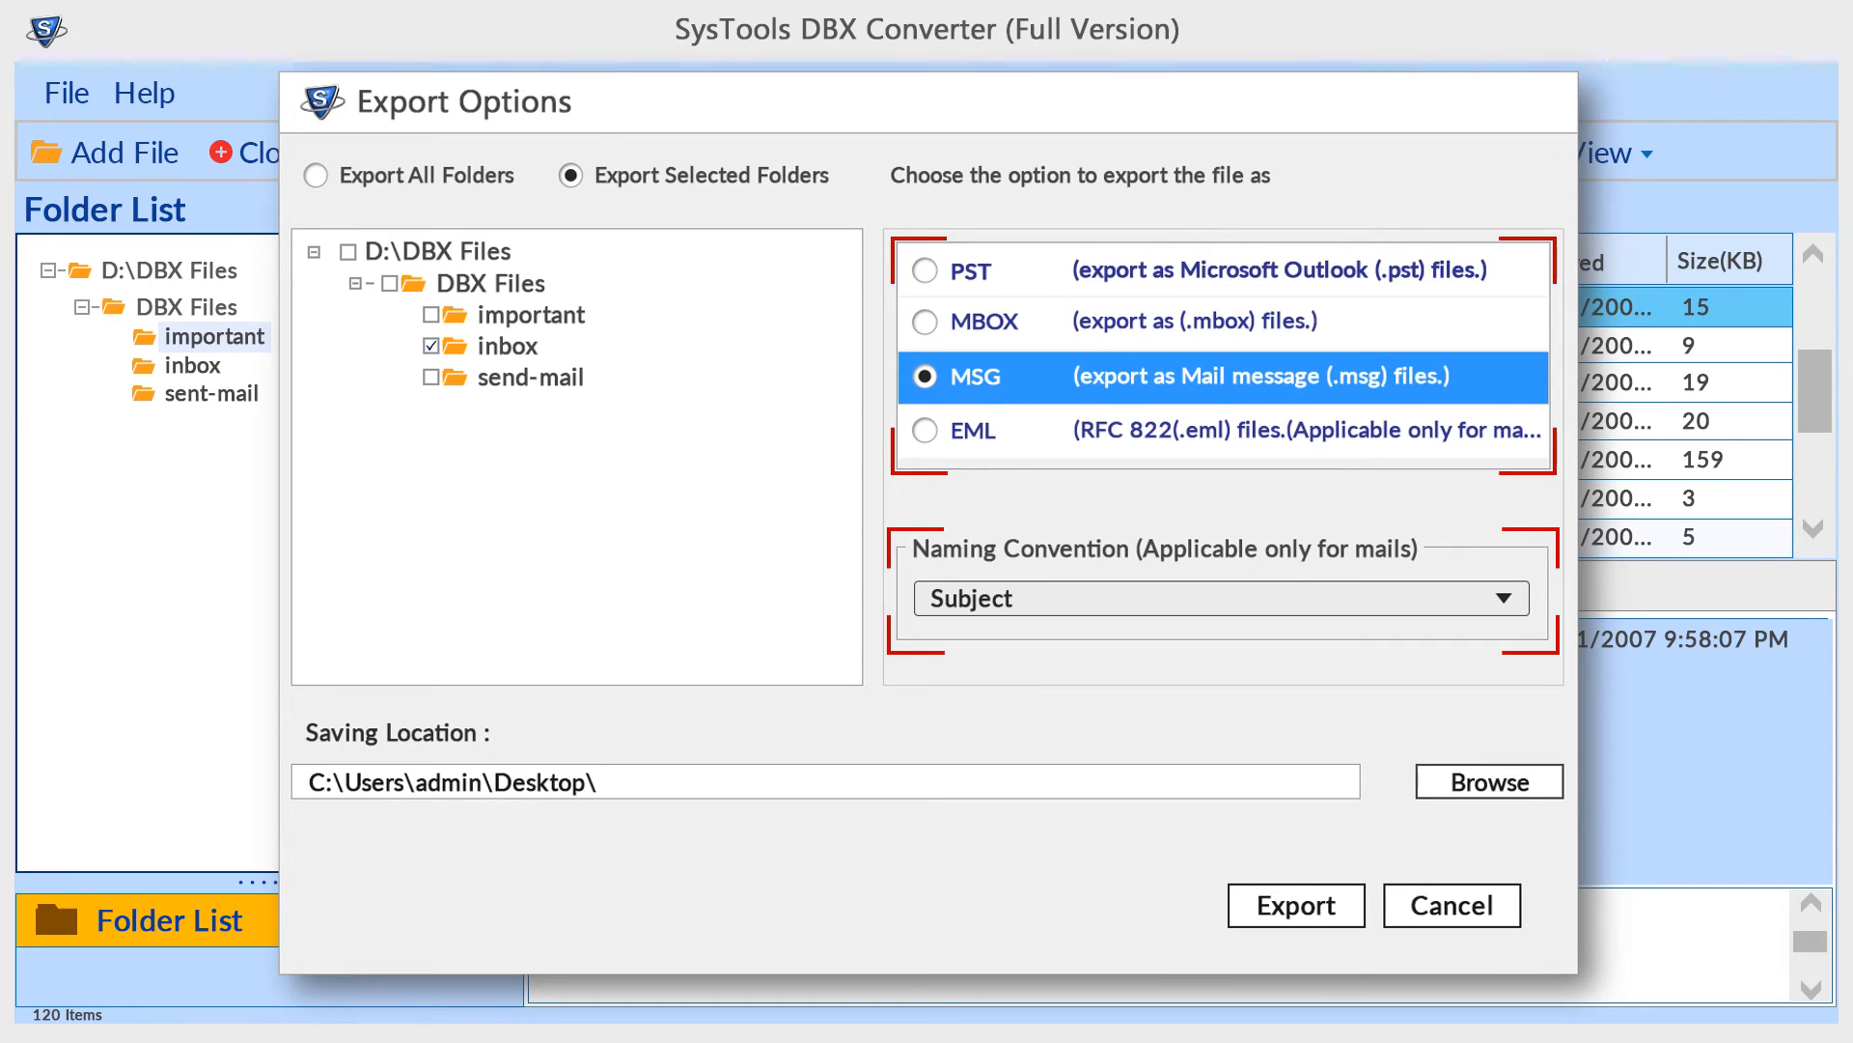
click(925, 428)
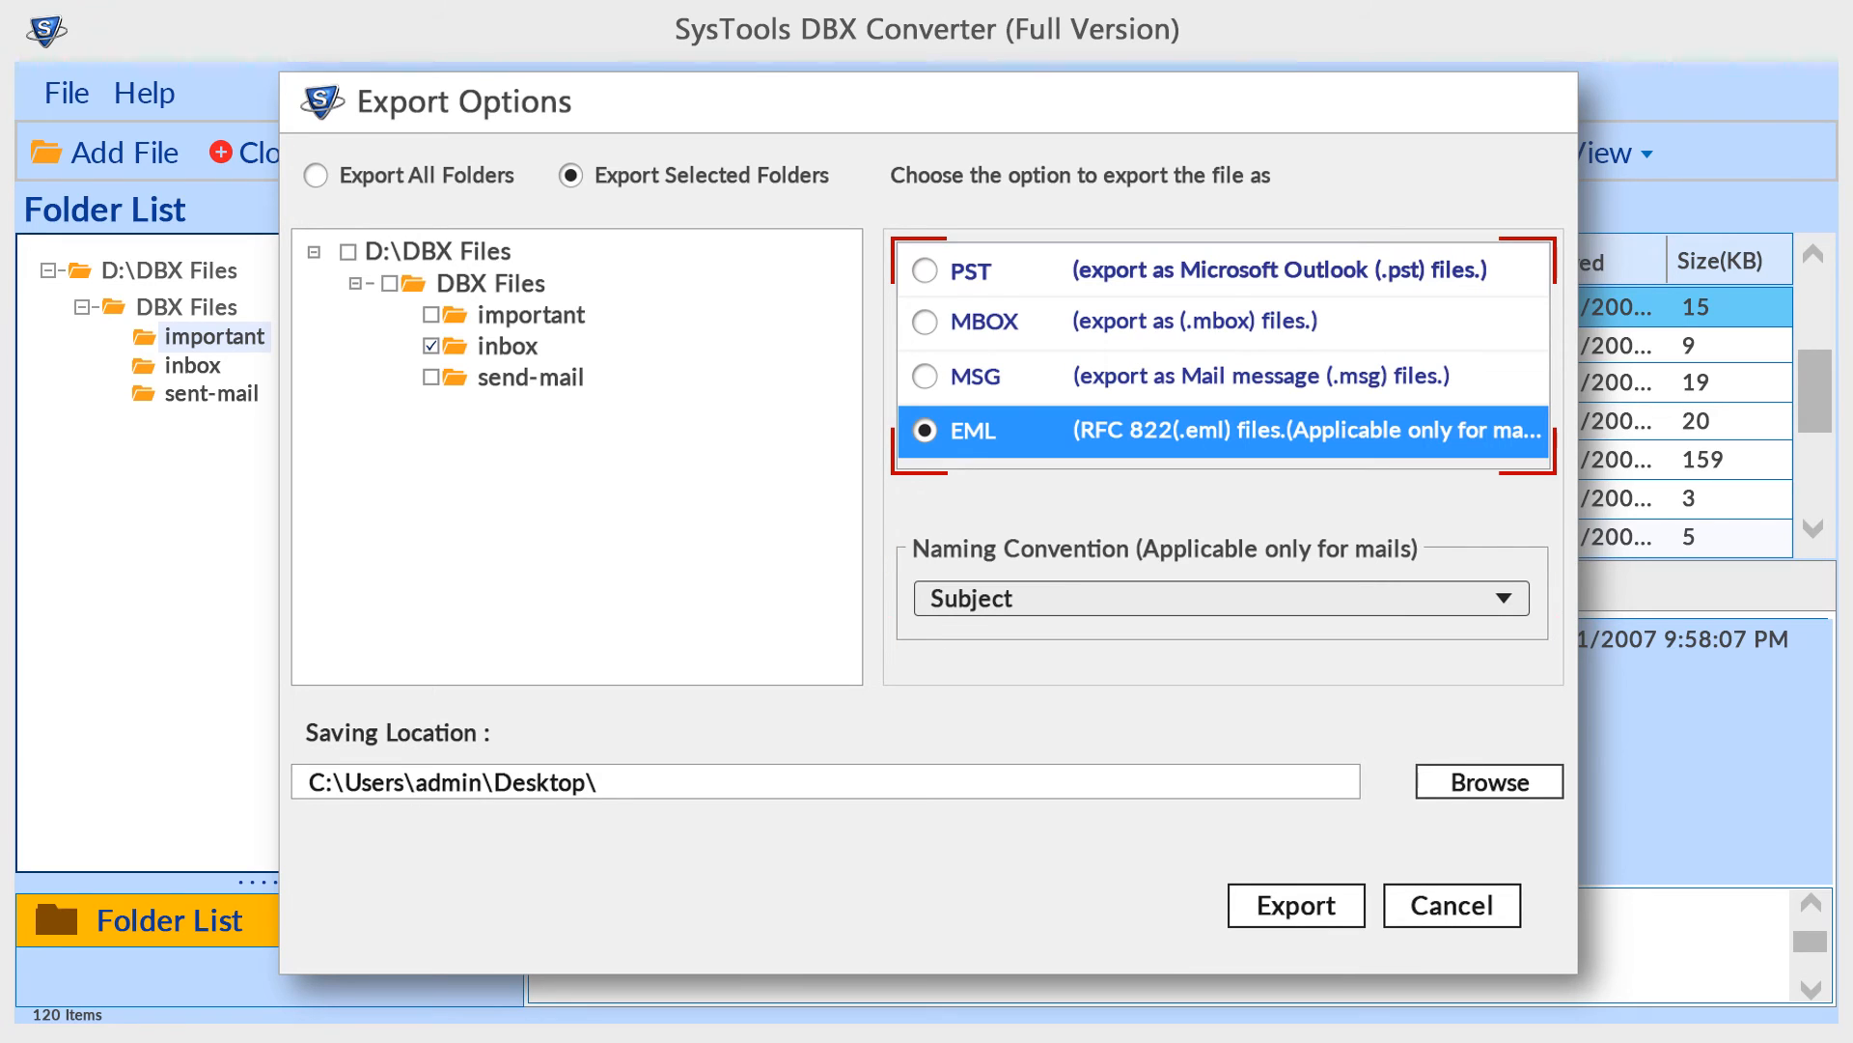
click(926, 270)
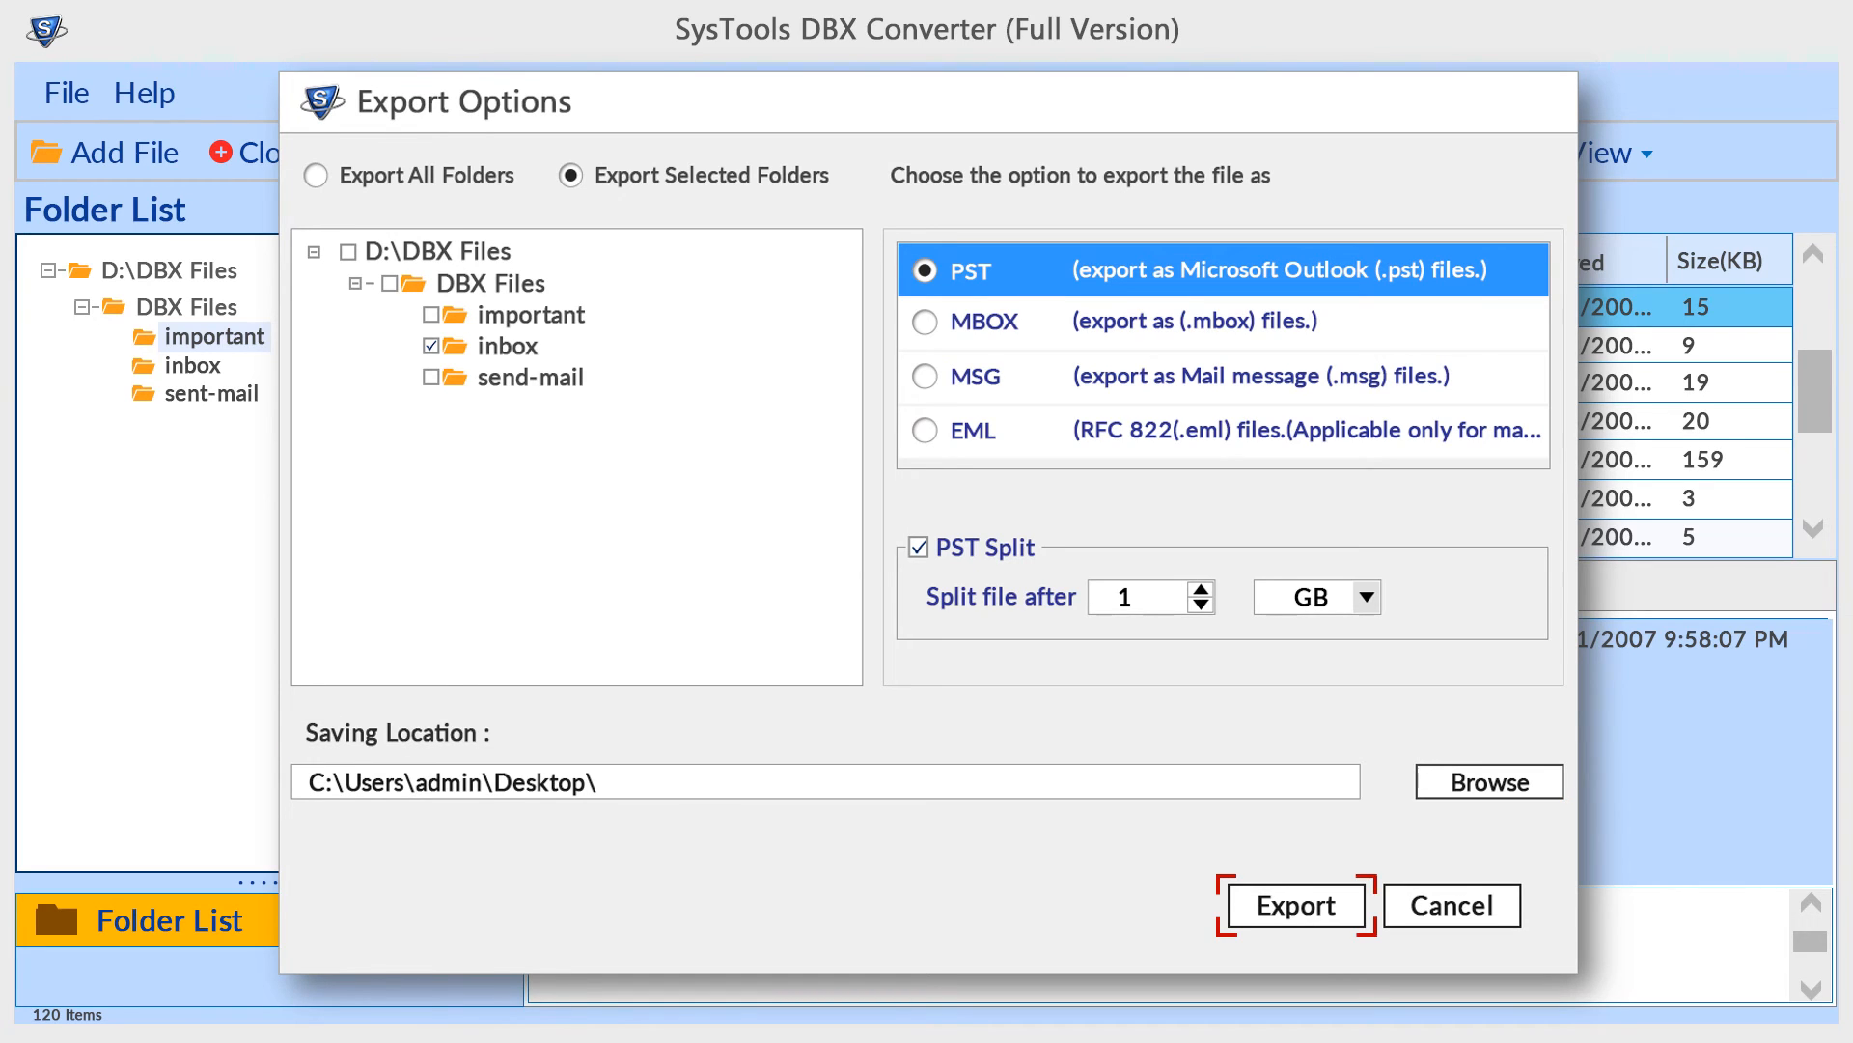
Export the inbox to PST on the Desktop, then view the export report
click(1292, 904)
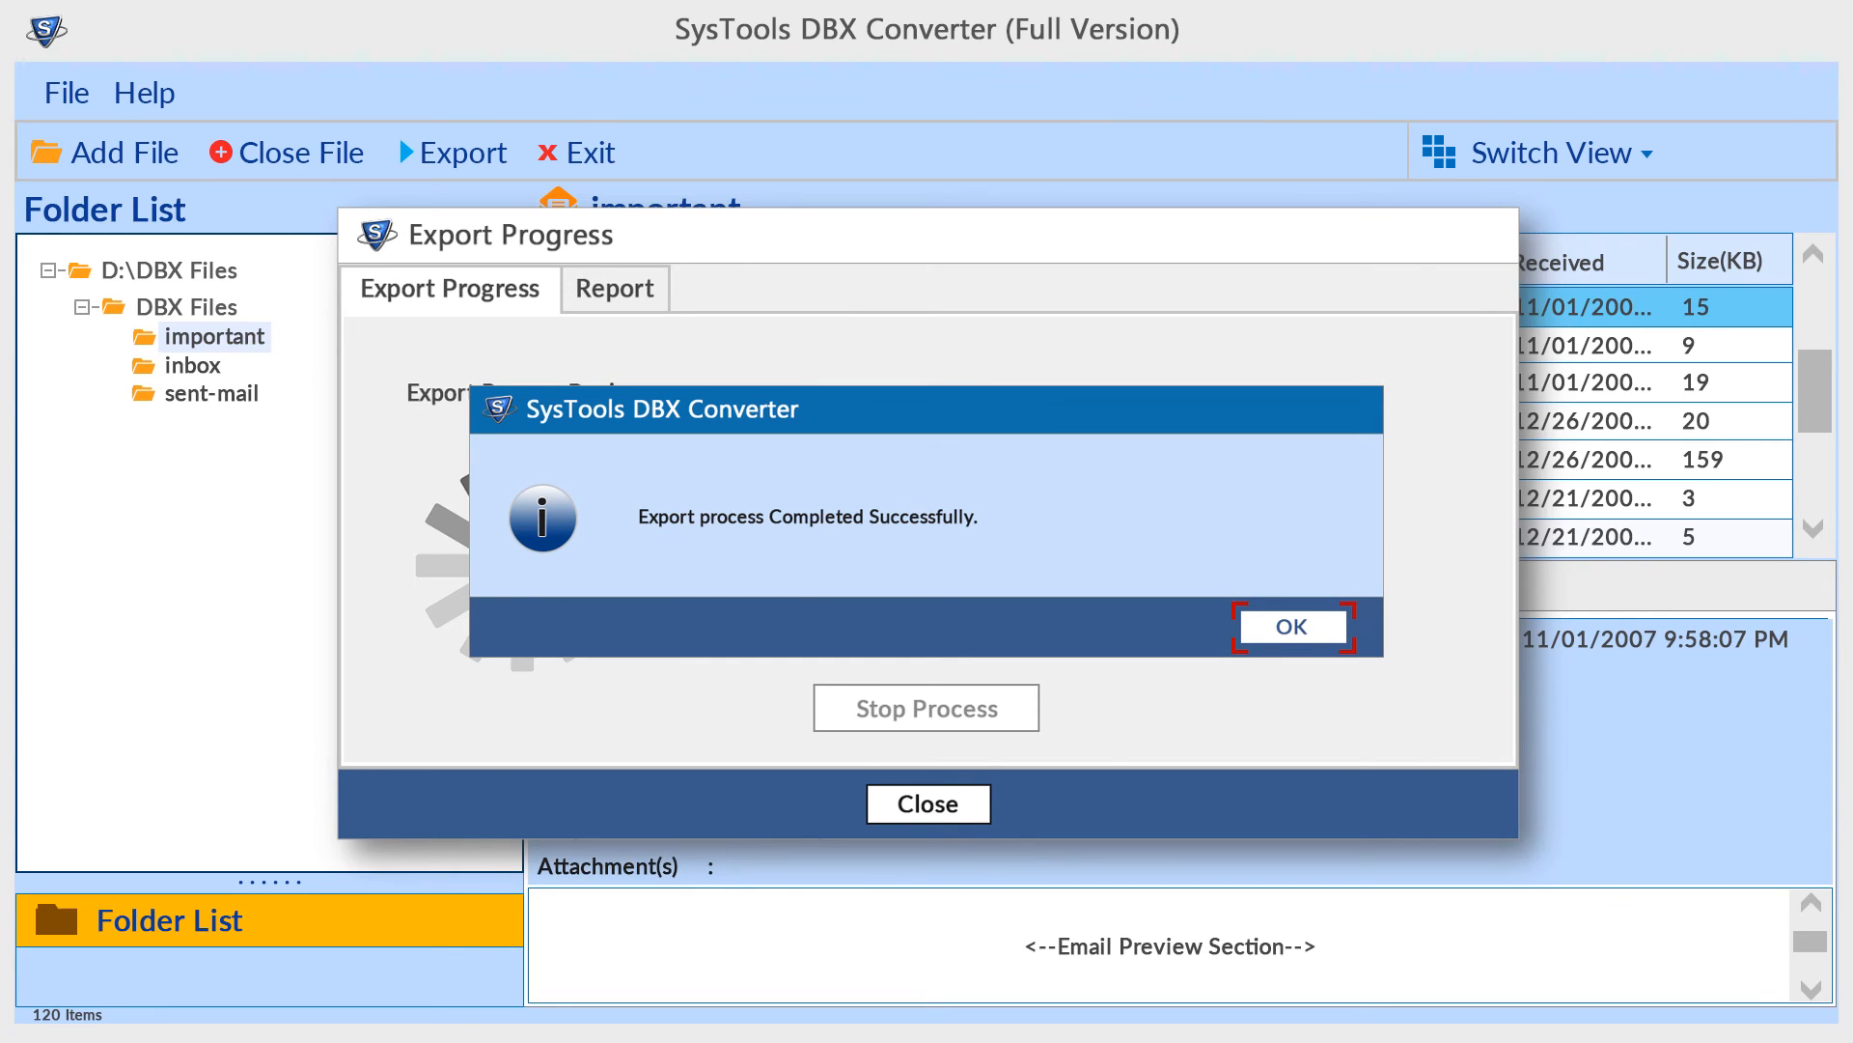
click(1291, 626)
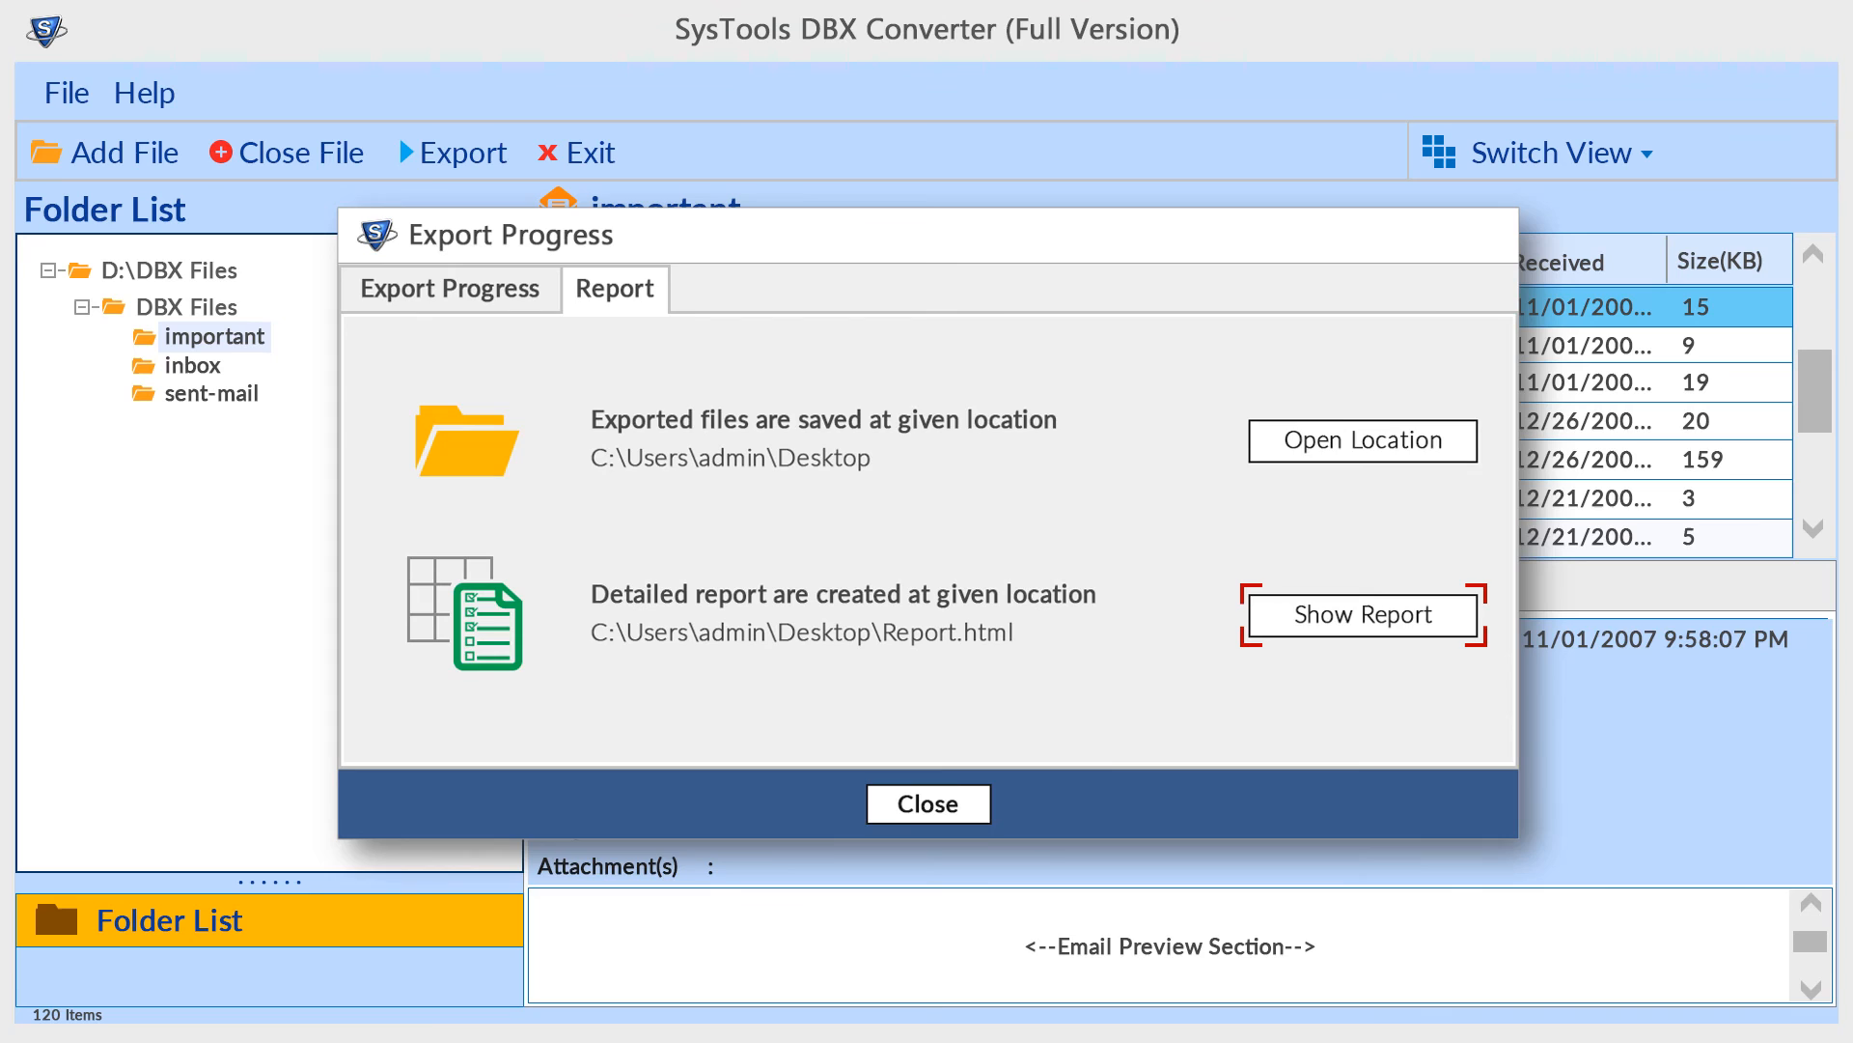
click(1362, 614)
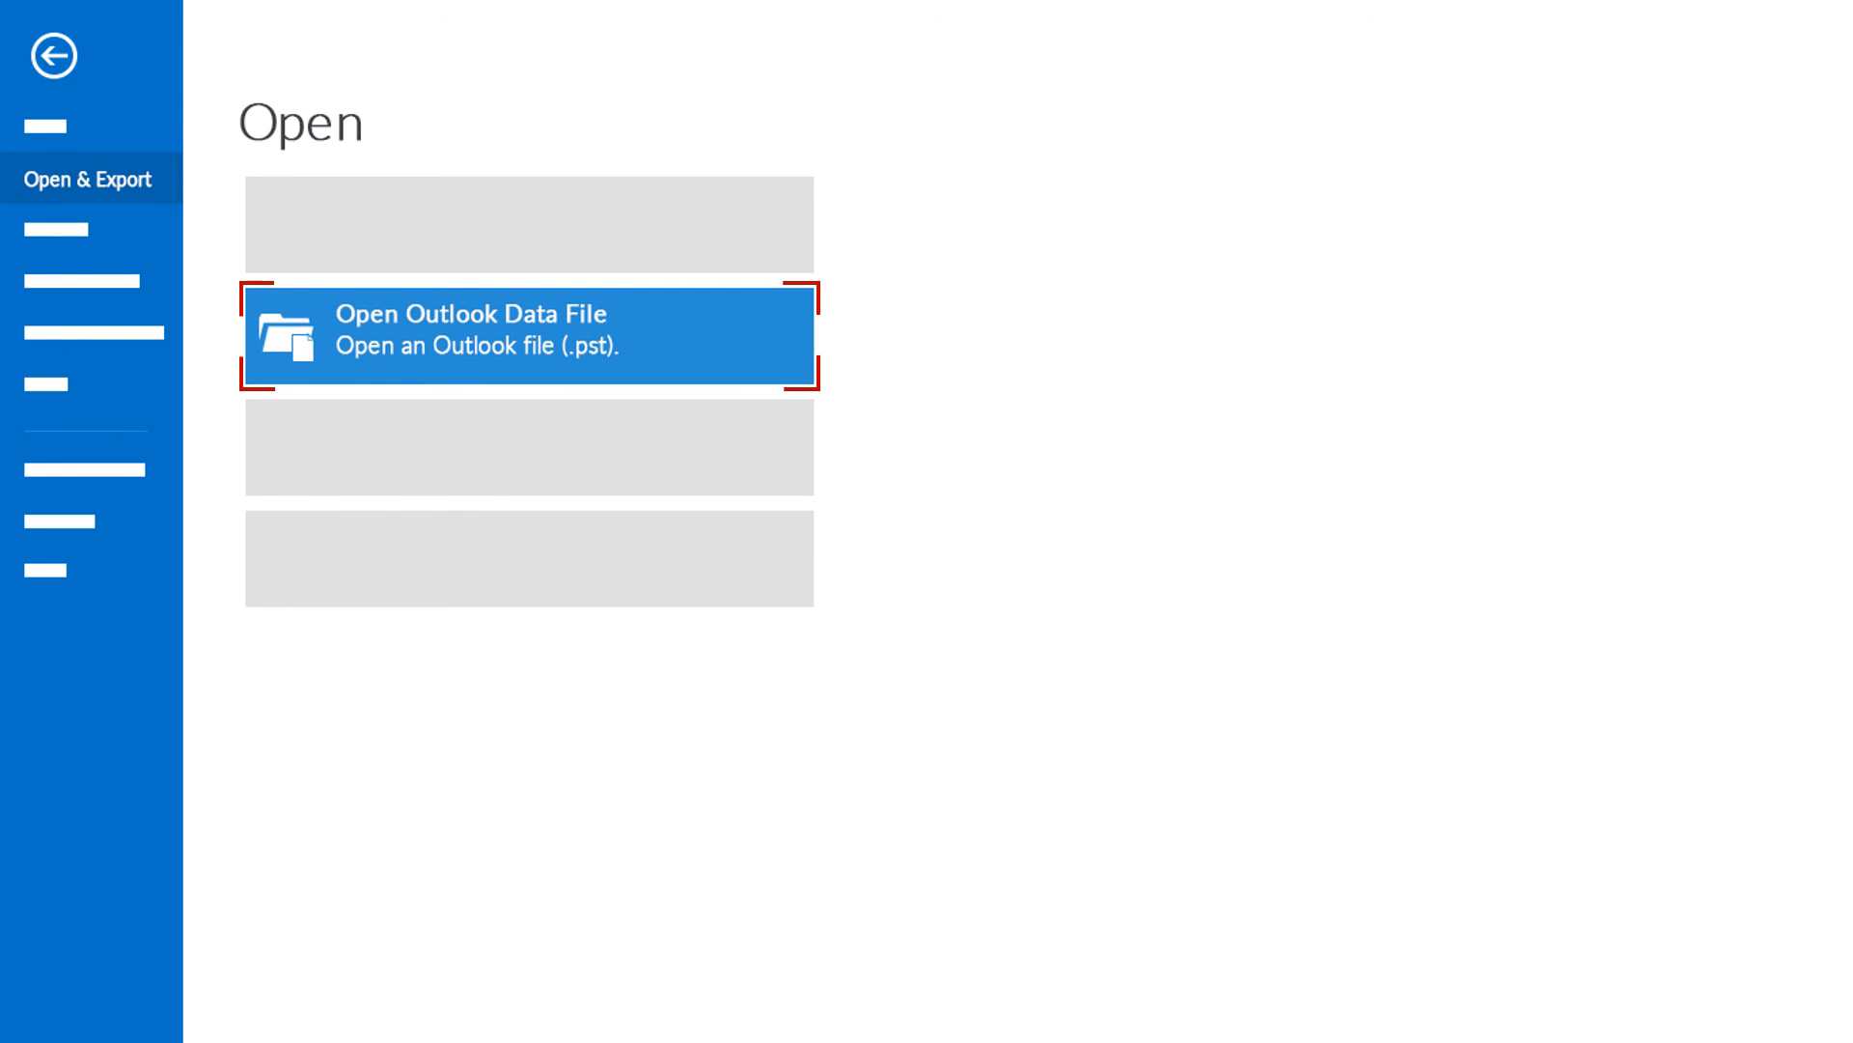
Browse for an Outlook data file and select the exported PST
click(530, 335)
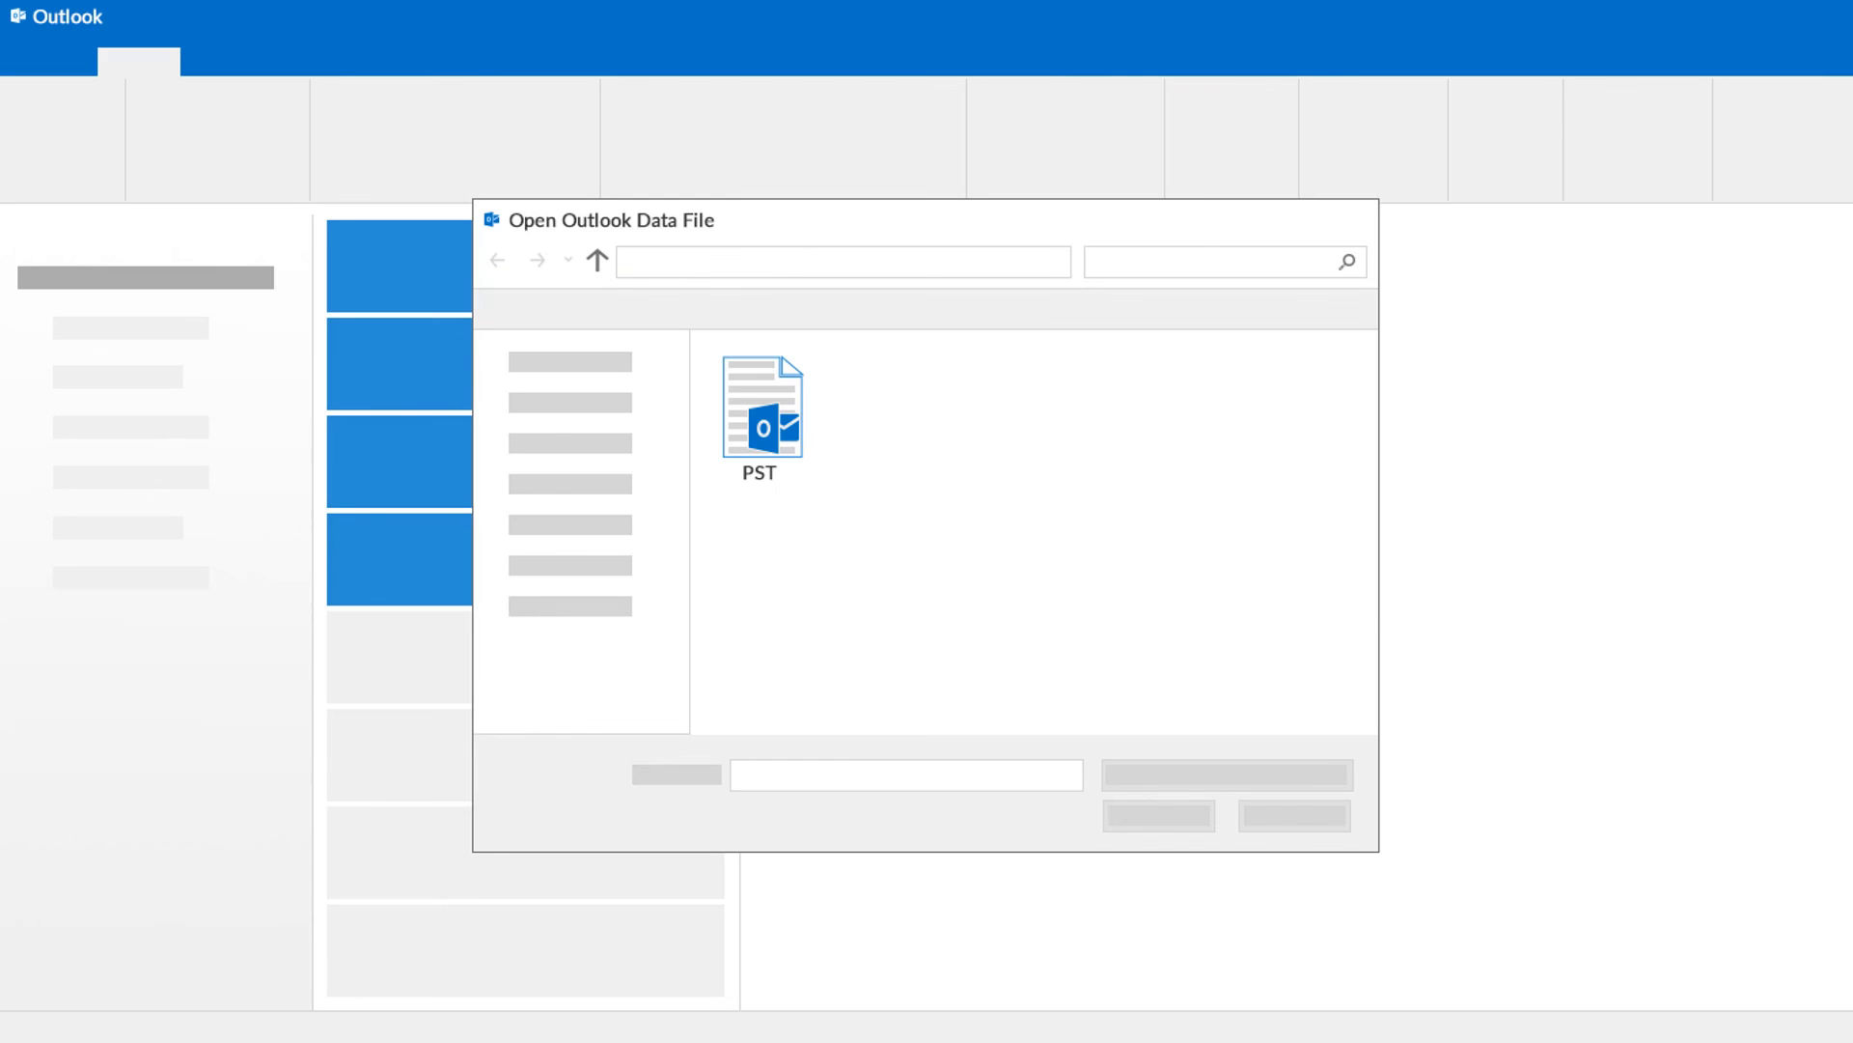
click(763, 414)
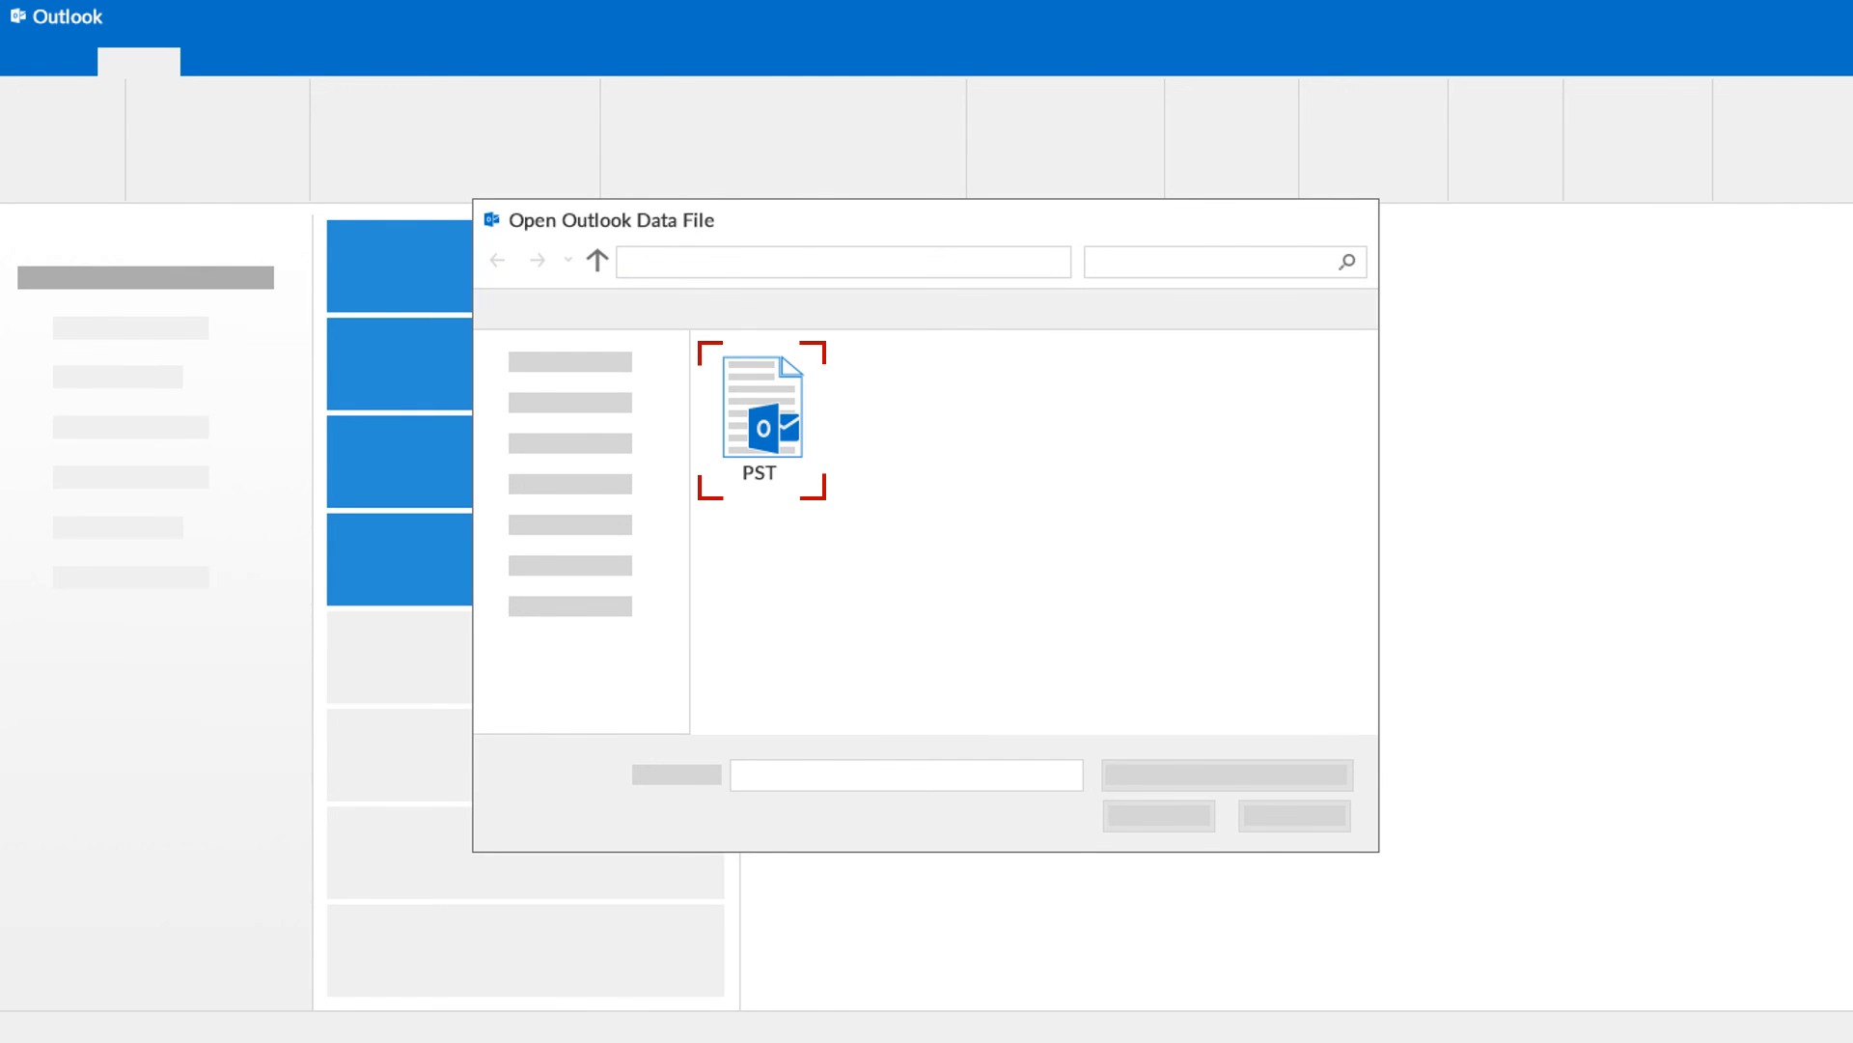